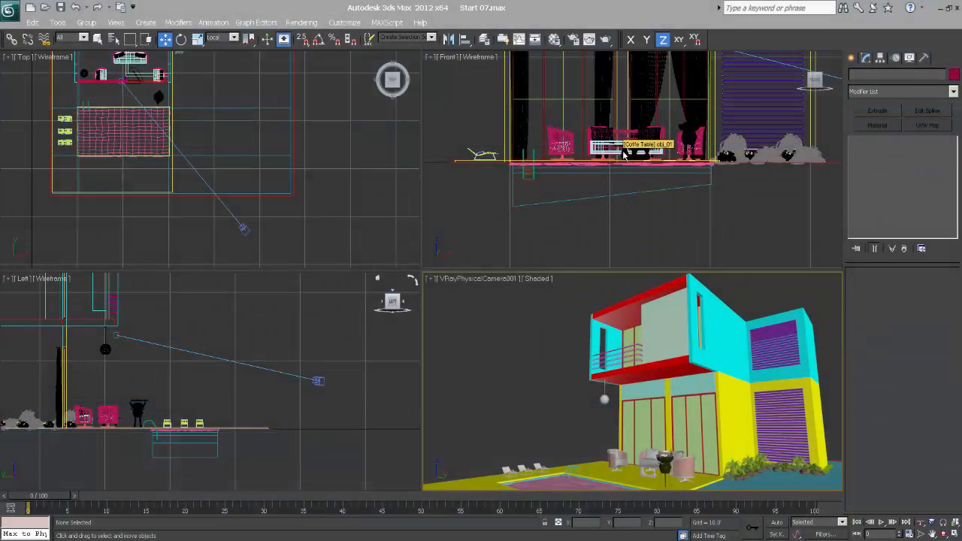
{"action": "mouse_move", "coordinate": [563, 391]}
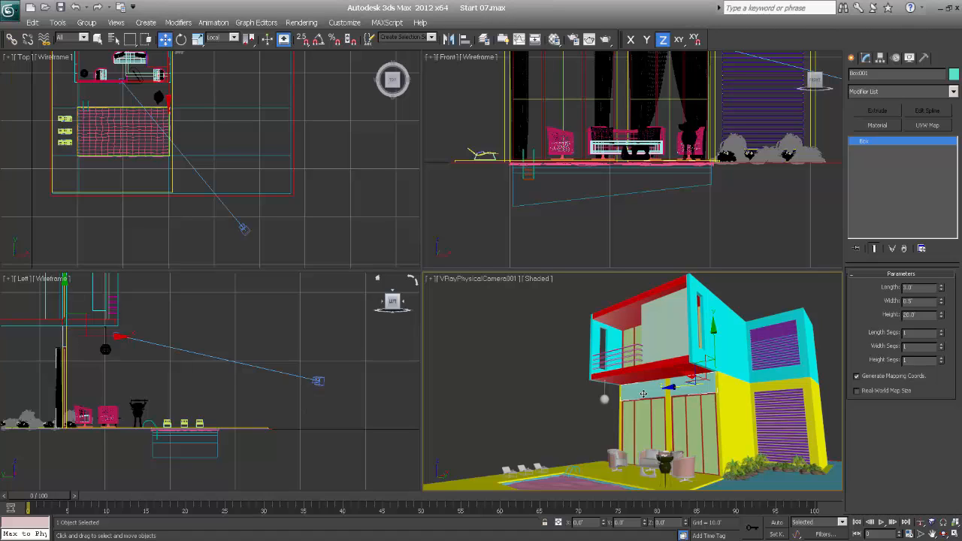
{"action": "mouse_move", "coordinate": [652, 390]}
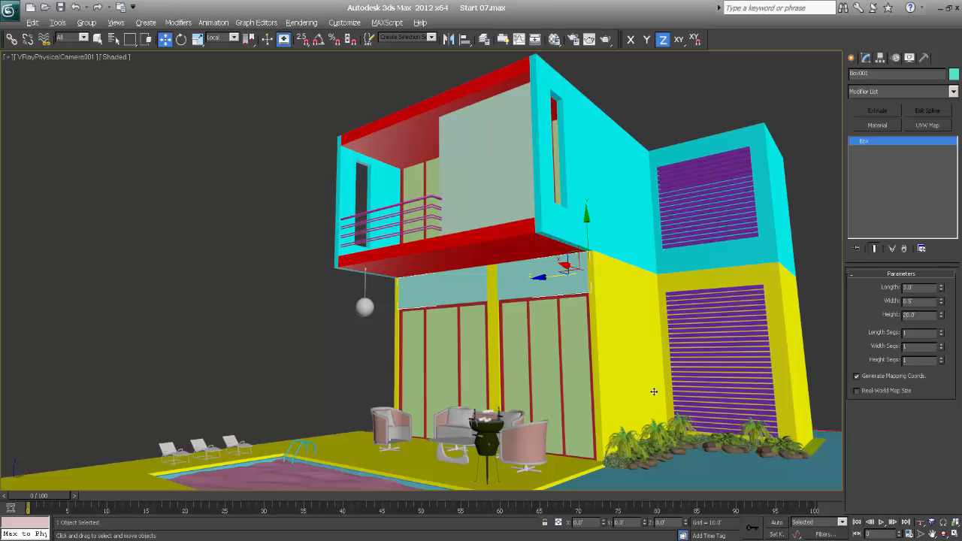
{"action": "mouse_move", "coordinate": [938, 431]}
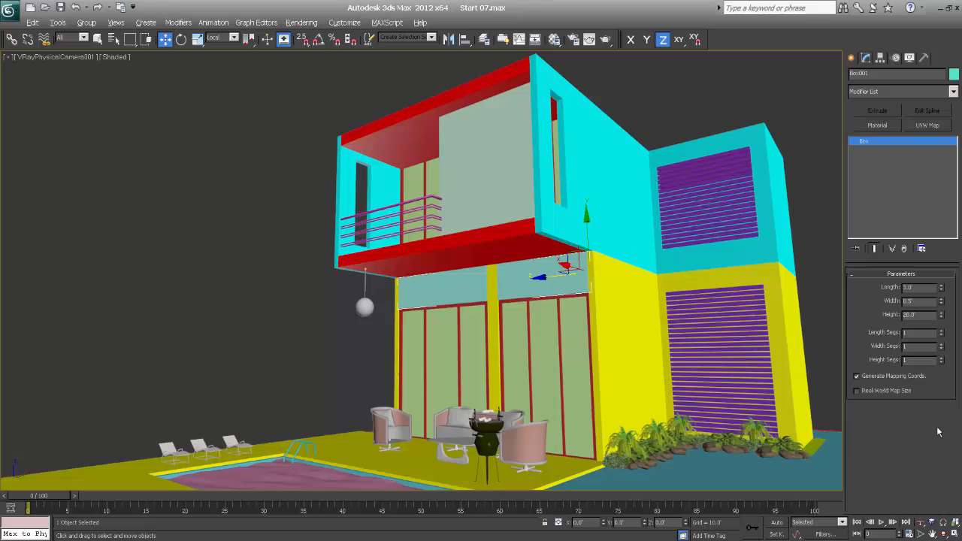
{"action": "mouse_move", "coordinate": [469, 351]}
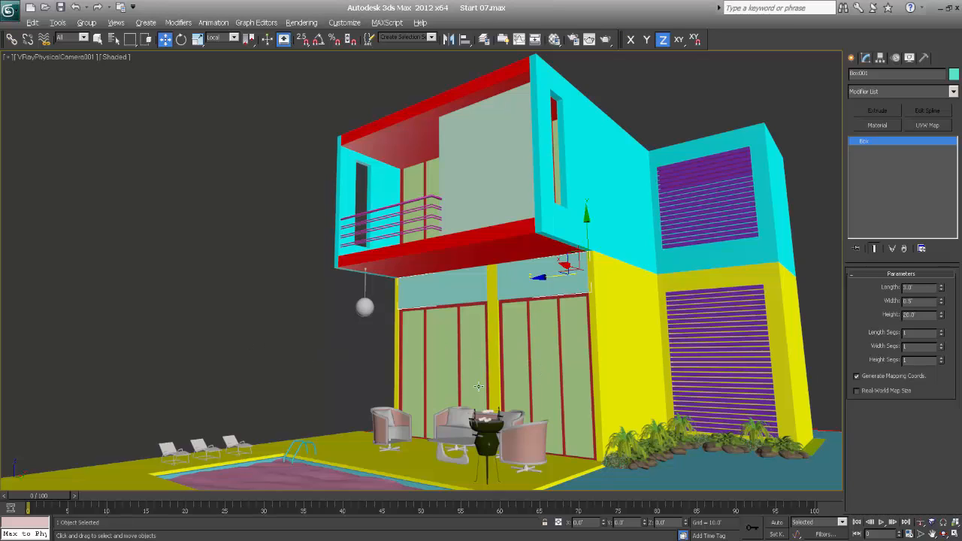
Clear the selection and switch the camera view to wireframe display
{"action": "left_click", "coordinate": [334, 346]}
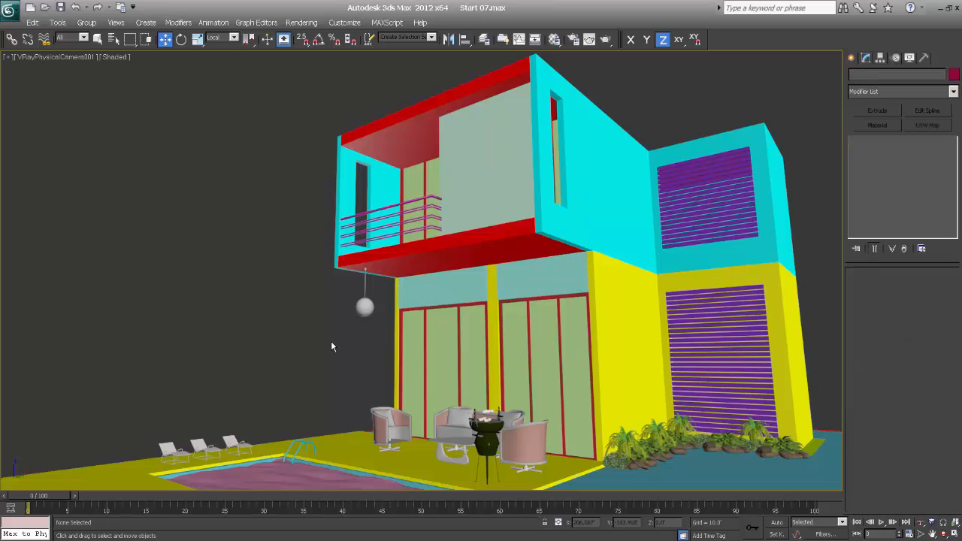
{"action": "key", "text": "F3"}
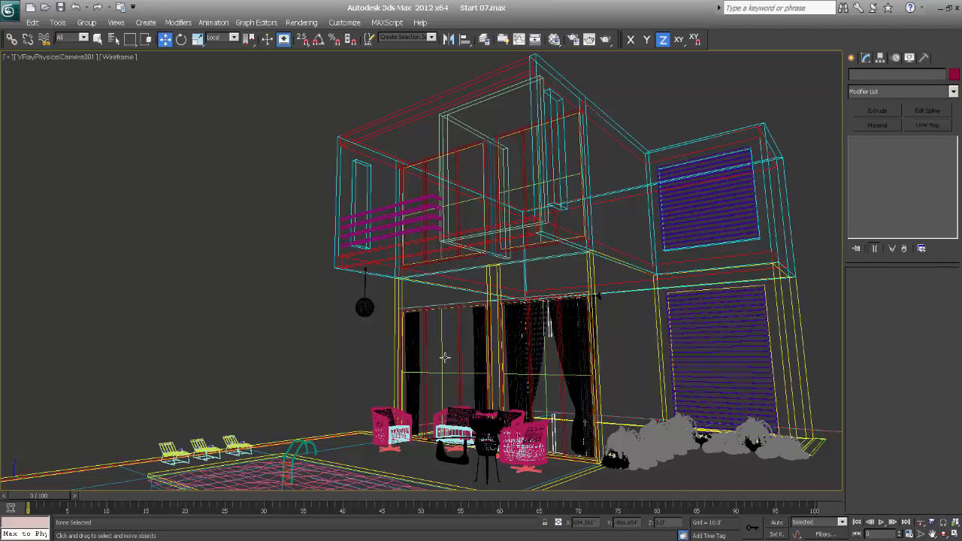
{"action": "mouse_move", "coordinate": [459, 368]}
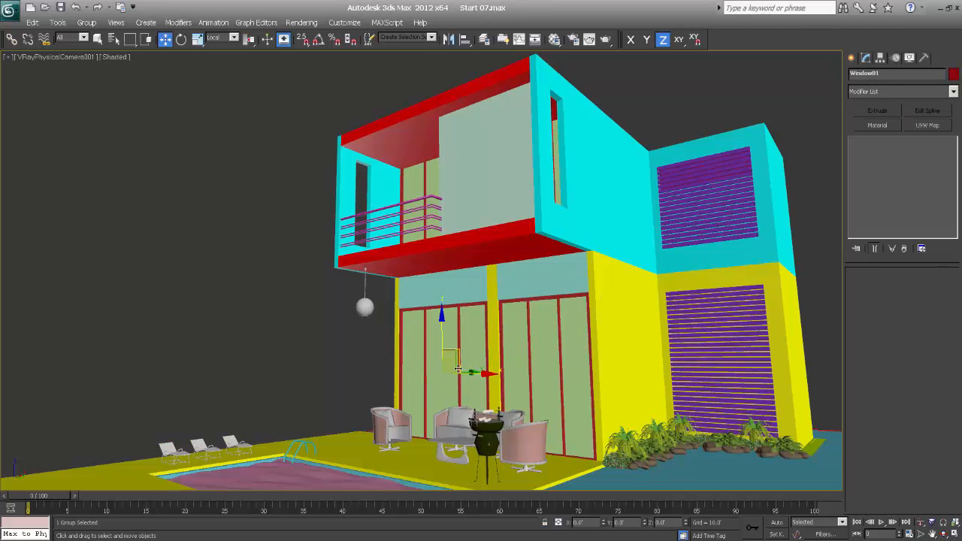
Subtract the box from the ground-floor wall and select the box in the Left view
{"action": "right_click", "coordinate": [457, 368]}
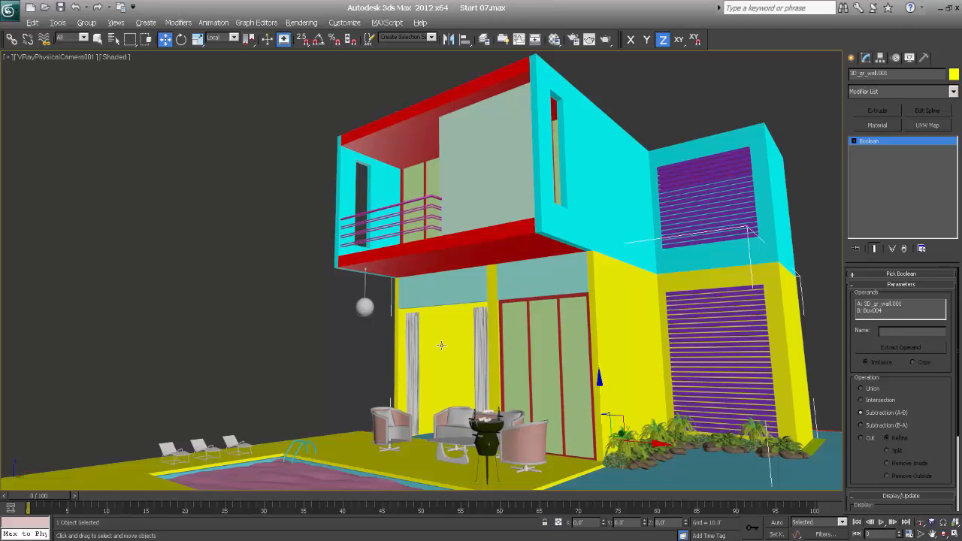
{"action": "mouse_move", "coordinate": [441, 298]}
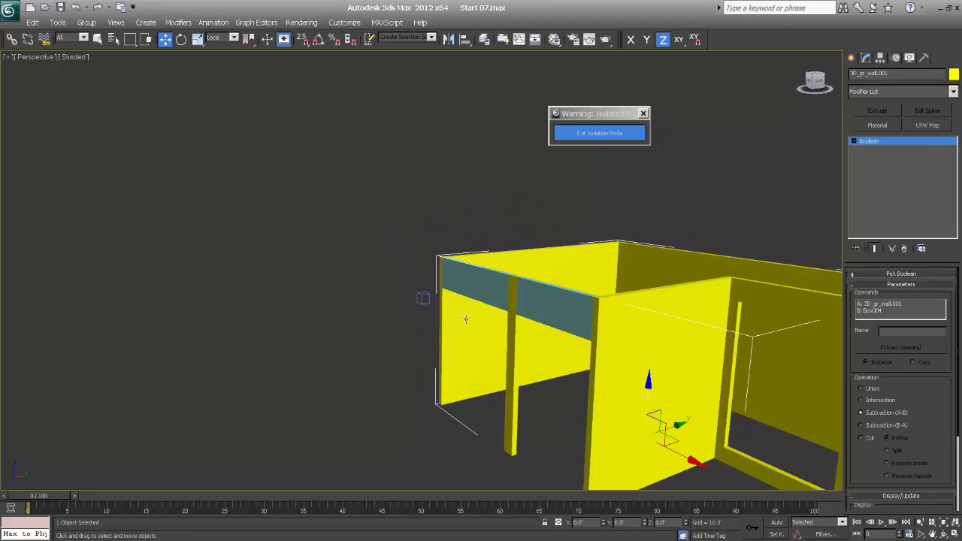
{"action": "mouse_move", "coordinate": [784, 91]}
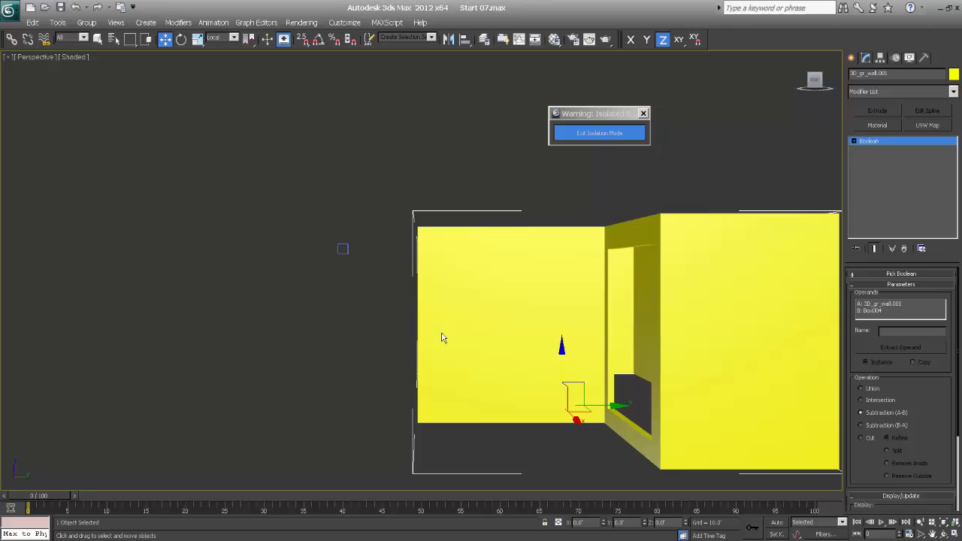
{"action": "key", "text": "F3"}
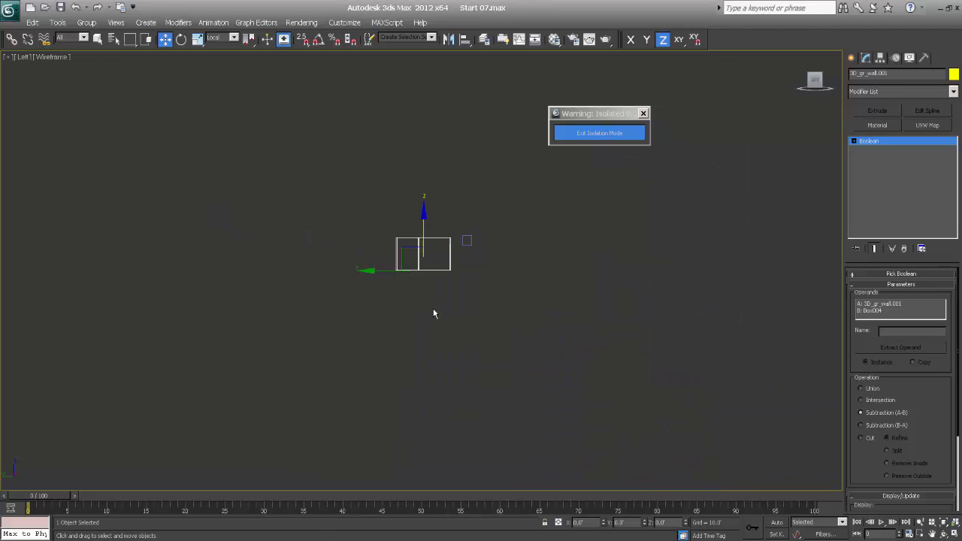
{"action": "left_click", "coordinate": [23, 57]}
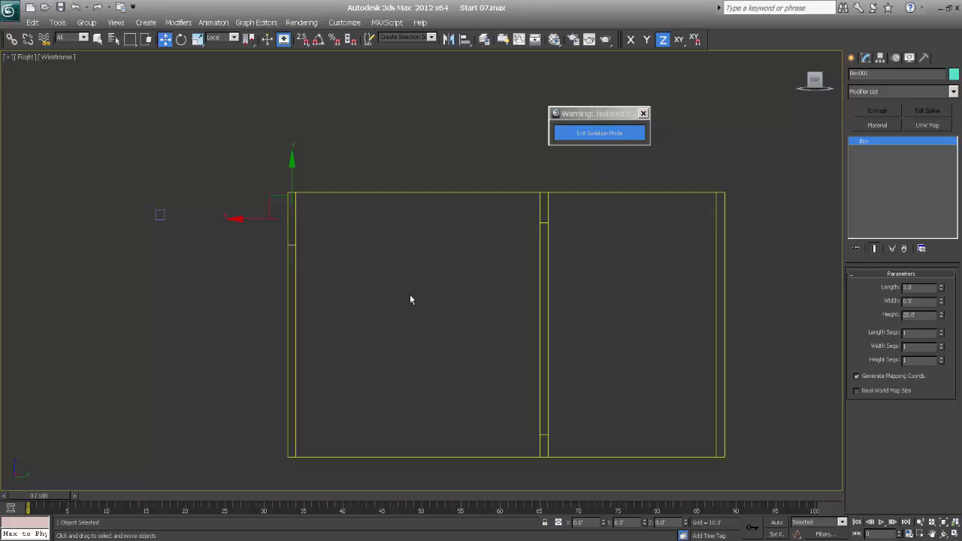
Draw a rectangle in the Front view, outline it and extrude it into a frame with depth
{"action": "left_click", "coordinate": [855, 58]}
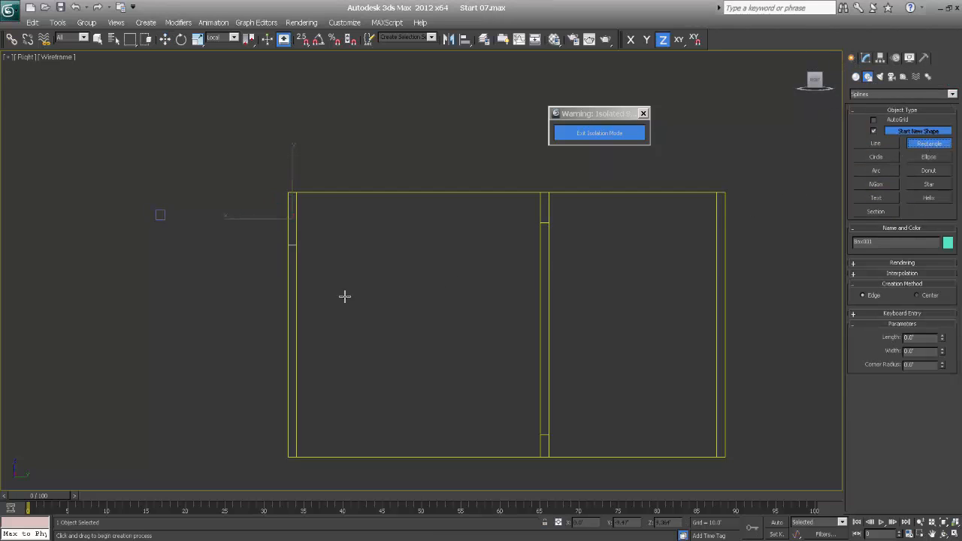
{"action": "left_click_drag", "start_coordinate": [228, 217], "coordinate": [323, 301]}
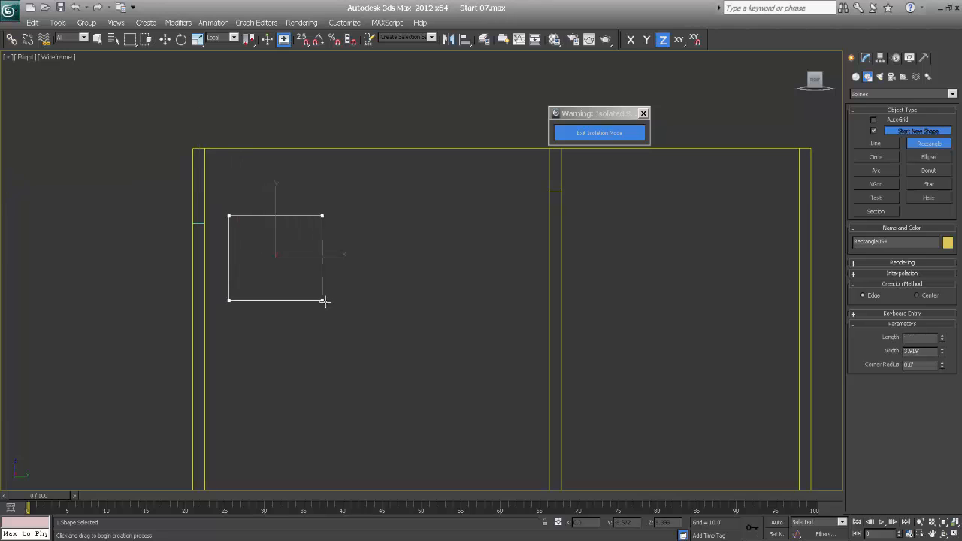
{"action": "left_click_drag", "start_coordinate": [324, 301], "coordinate": [323, 289]}
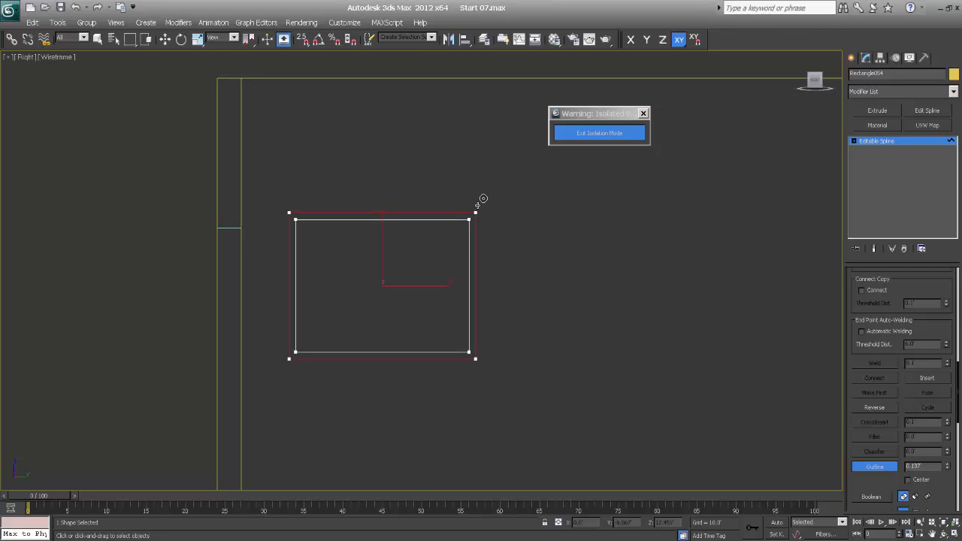
{"action": "mouse_move", "coordinate": [661, 175]}
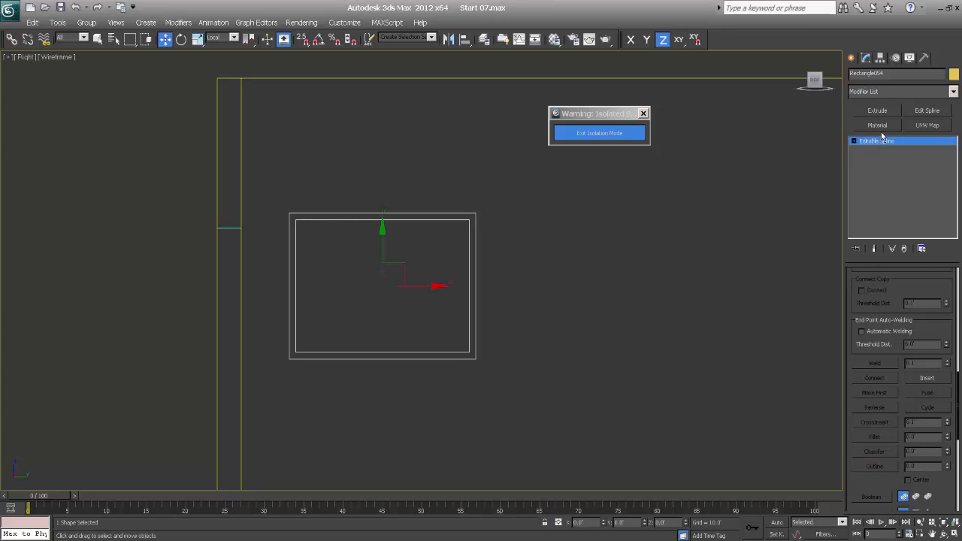
{"action": "left_click", "coordinate": [877, 111]}
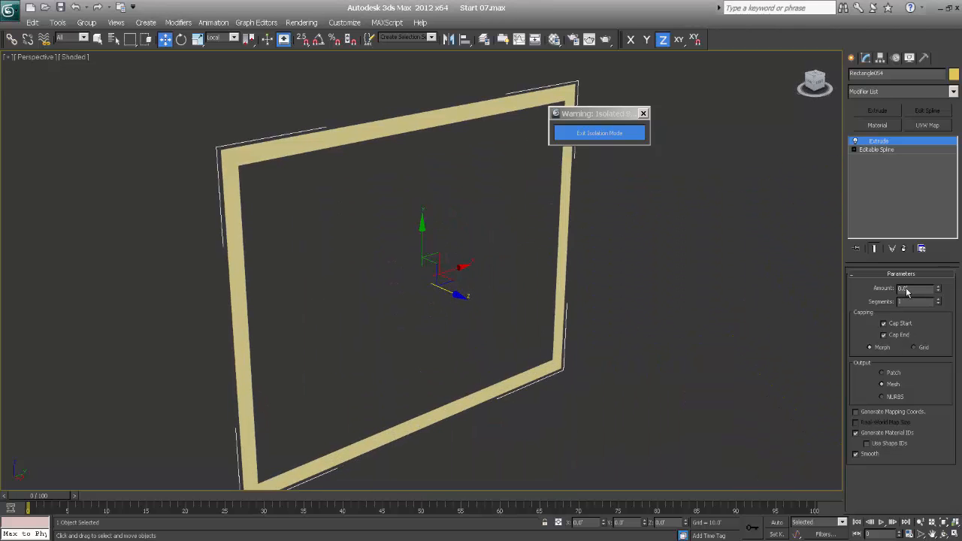
{"action": "left_click_drag", "start_coordinate": [919, 288], "coordinate": [920, 289]}
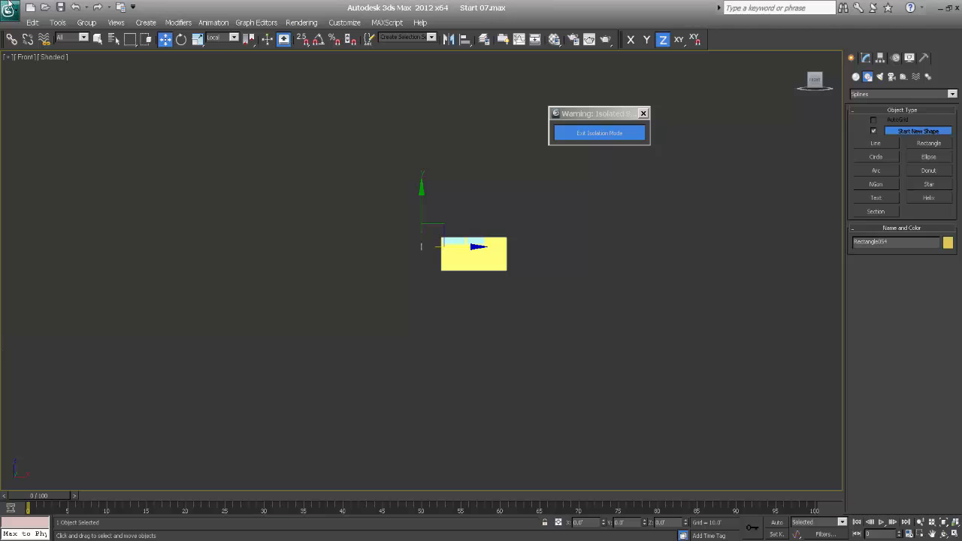
Draw a second rectangle inside the frame, convert it to an editable spline and extrude it
{"action": "left_click", "coordinate": [27, 57]}
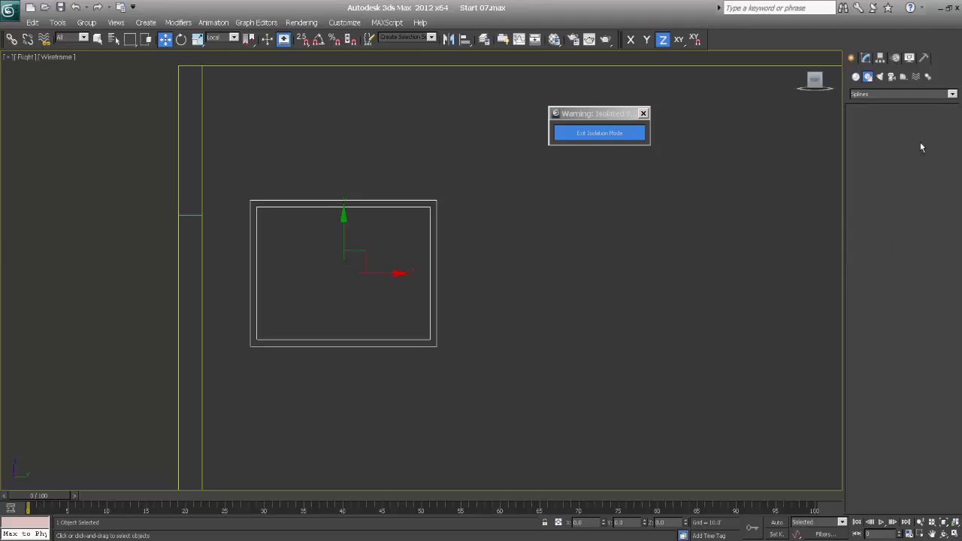
{"action": "left_click", "coordinate": [929, 144]}
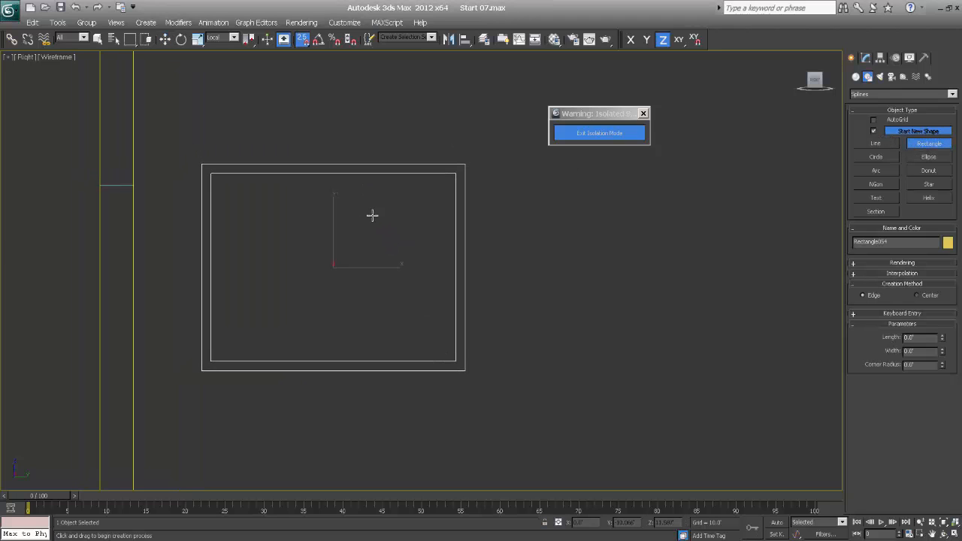
{"action": "left_click", "coordinate": [303, 39]}
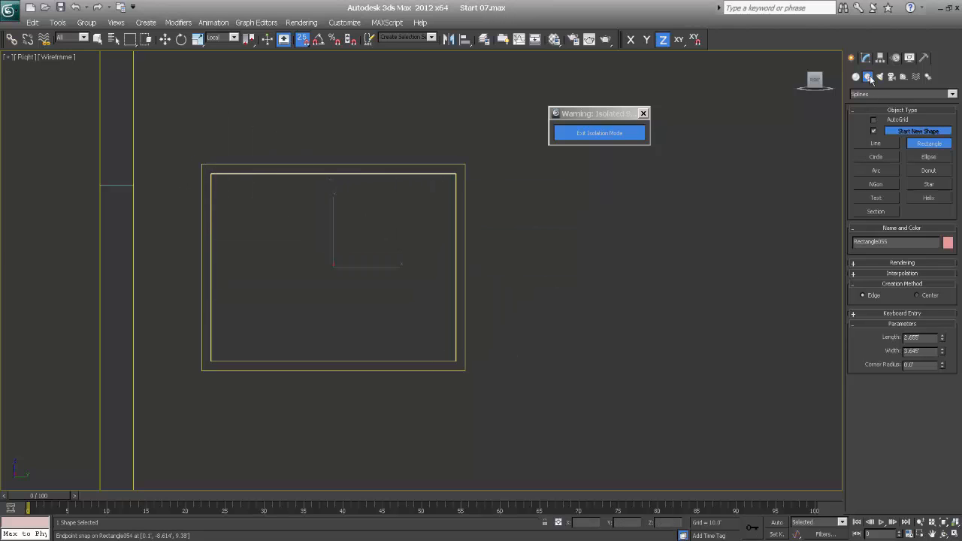
{"action": "right_click", "coordinate": [334, 267]}
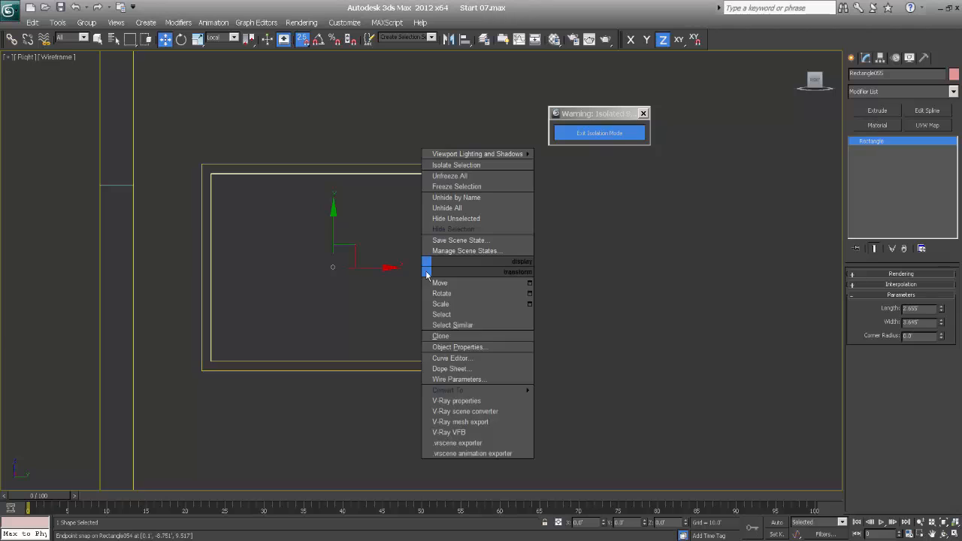
{"action": "mouse_move", "coordinate": [448, 391]}
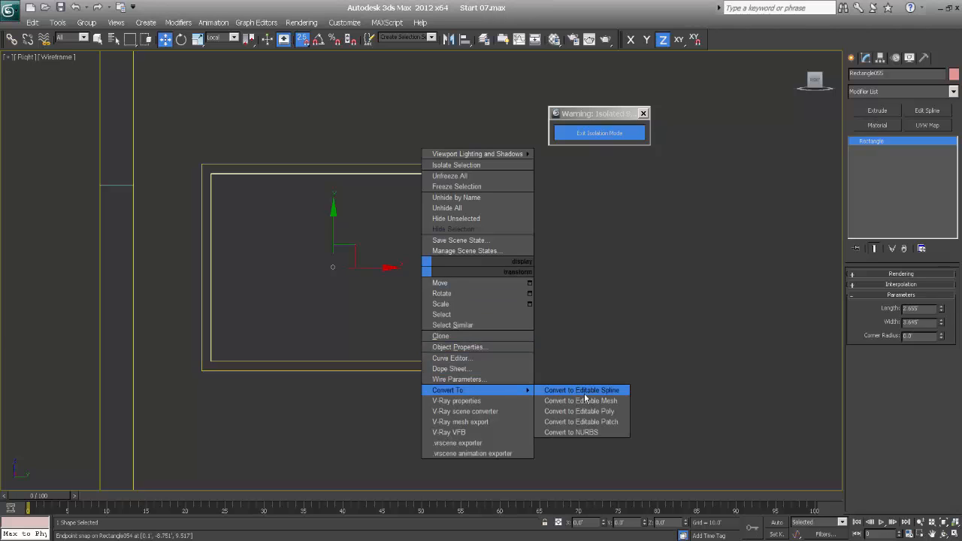
{"action": "left_click", "coordinate": [580, 390]}
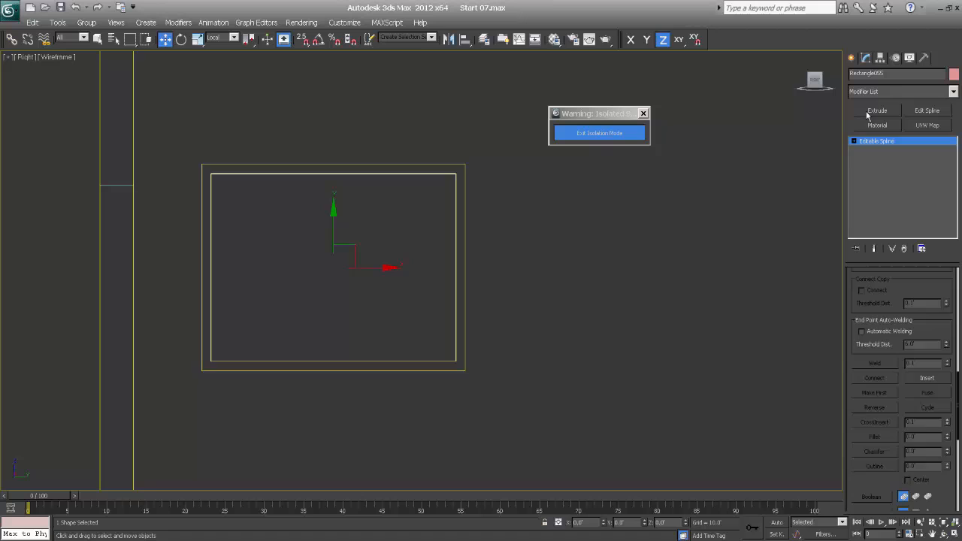
{"action": "left_click", "coordinate": [877, 111]}
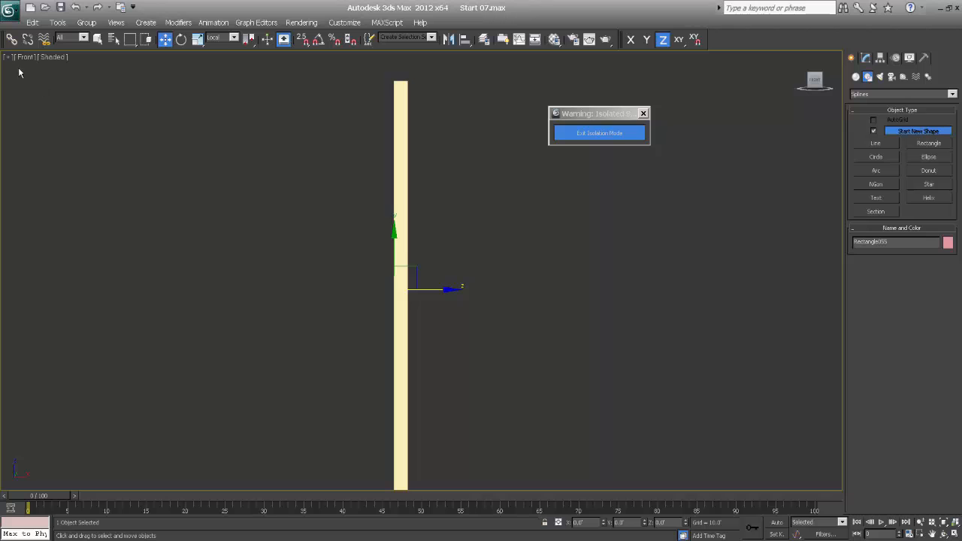
Shift-clone the picture frame as an independent copy beside the original
{"action": "left_click", "coordinate": [27, 58]}
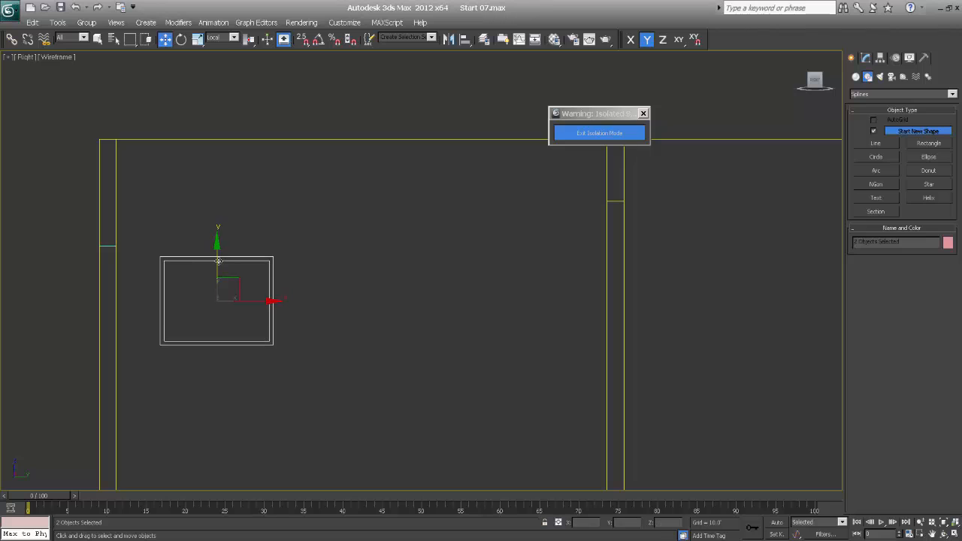
{"action": "mouse_move", "coordinate": [280, 319]}
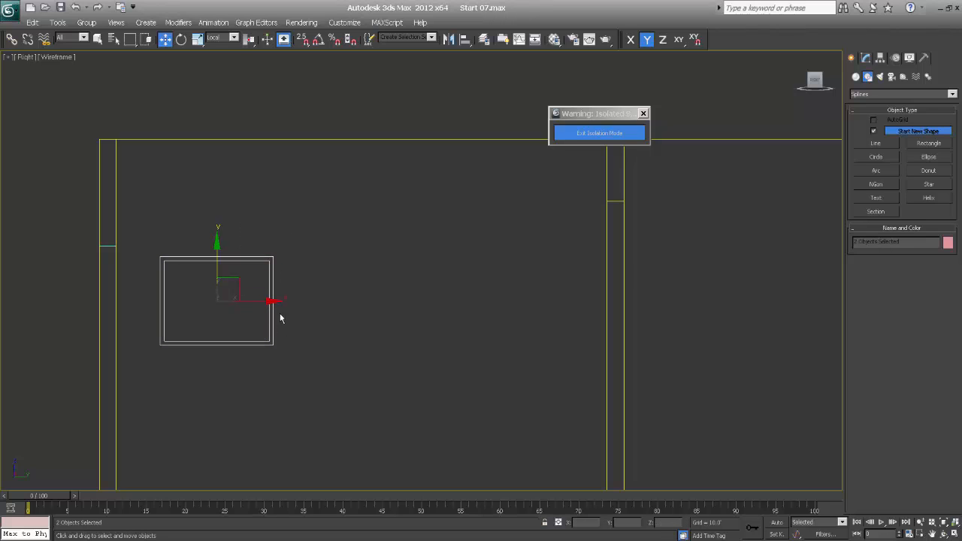
{"action": "left_click_drag", "start_coordinate": [271, 301], "coordinate": [387, 306]}
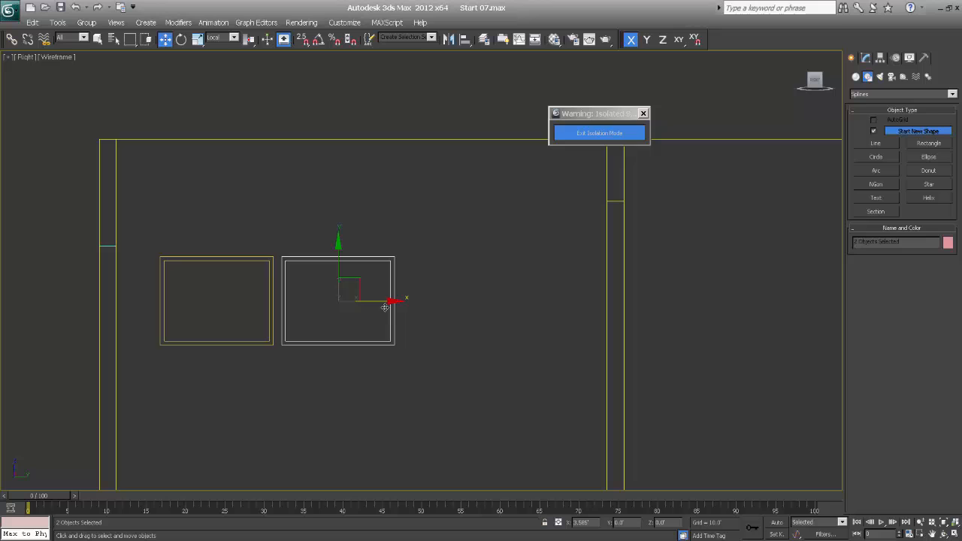
{"action": "left_click_drag", "start_coordinate": [384, 306], "coordinate": [394, 304]}
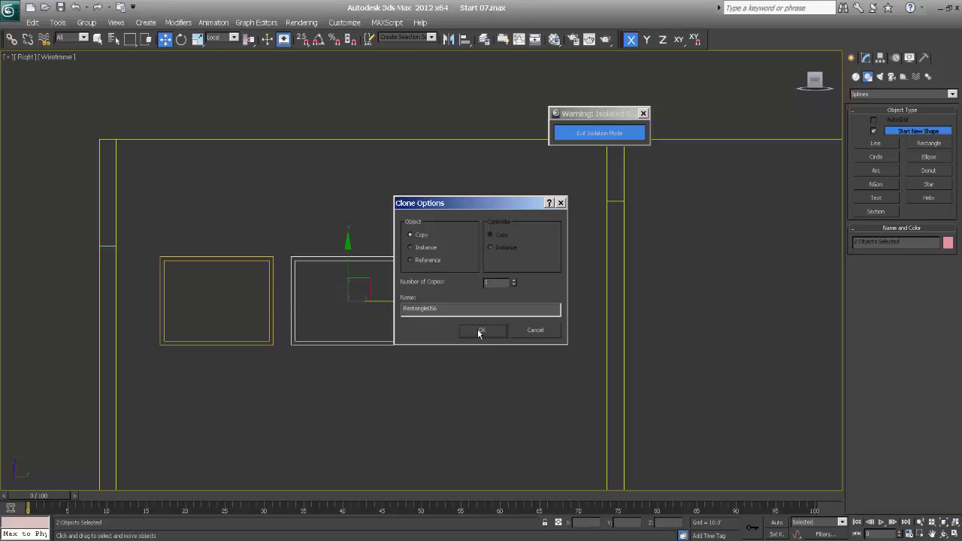
{"action": "left_click", "coordinate": [481, 330]}
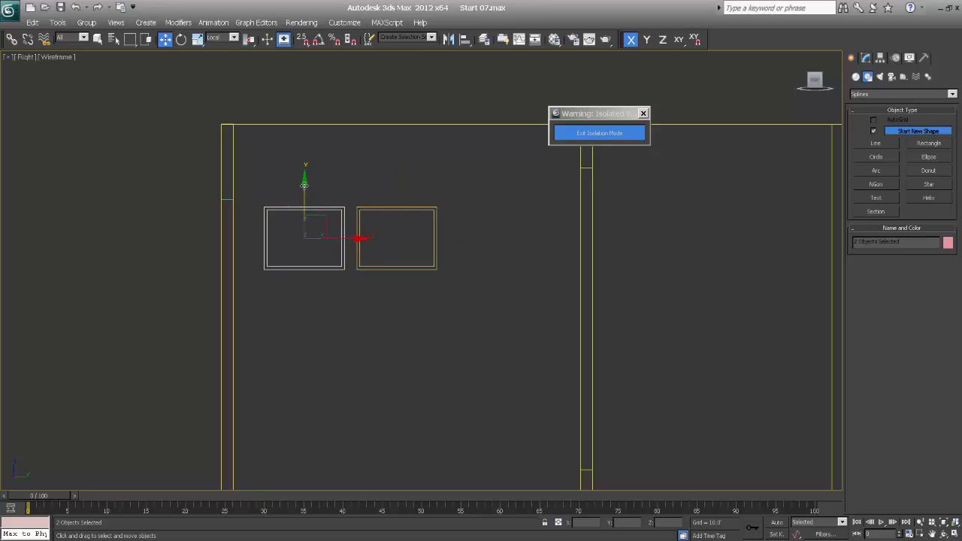
Clone a frame below, rotate it to portrait orientation and copy it again
{"action": "left_click_drag", "start_coordinate": [304, 237], "coordinate": [304, 311]}
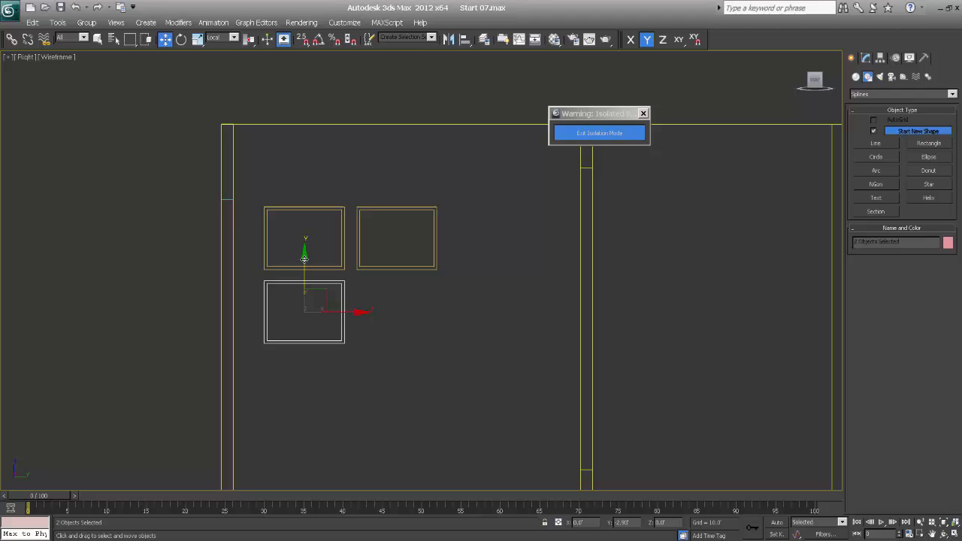
{"action": "left_click", "coordinate": [181, 39]}
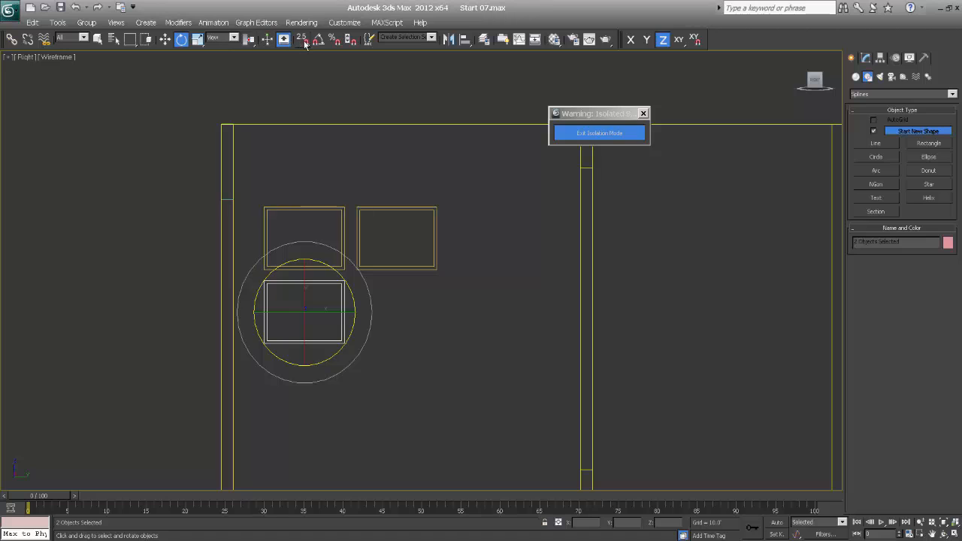
{"action": "left_click_drag", "start_coordinate": [304, 278], "coordinate": [353, 303]}
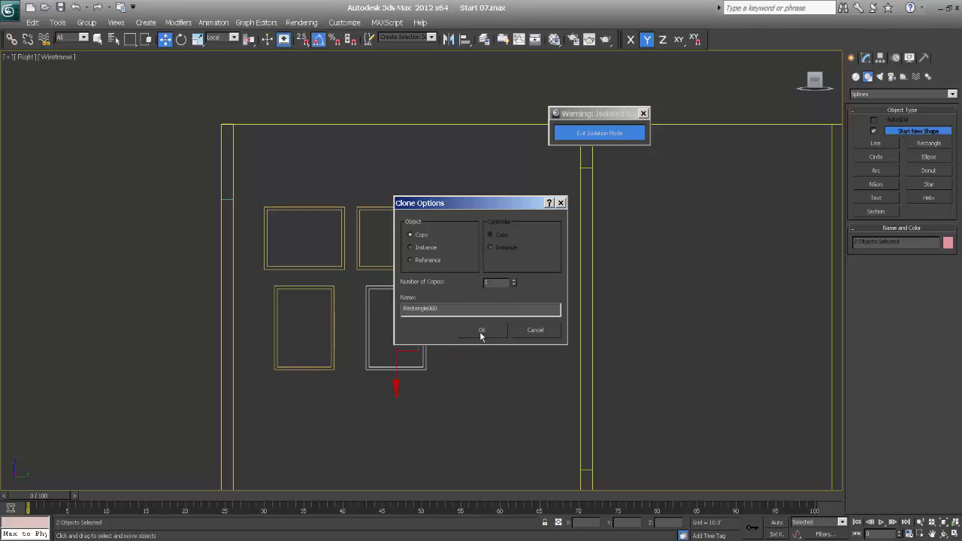
{"action": "left_click", "coordinate": [481, 331]}
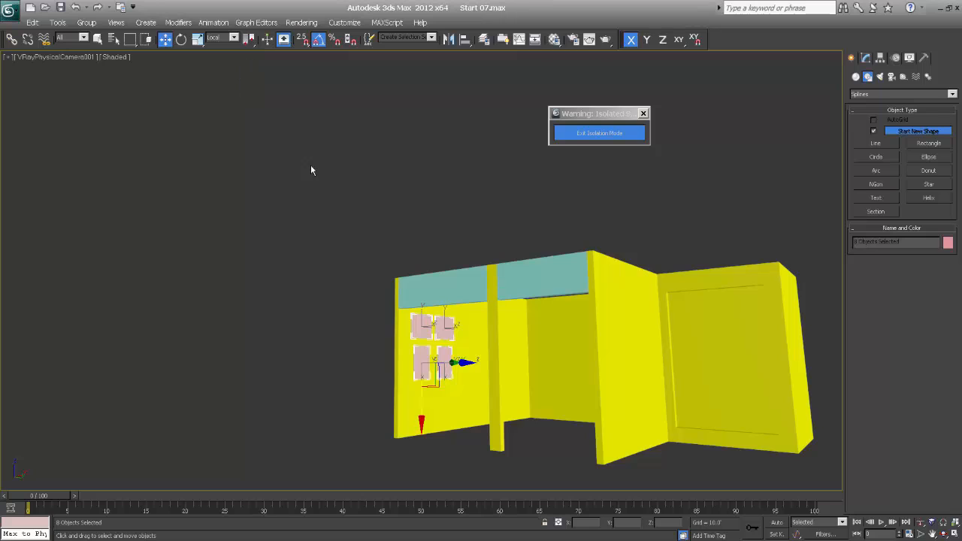
{"action": "mouse_move", "coordinate": [312, 371]}
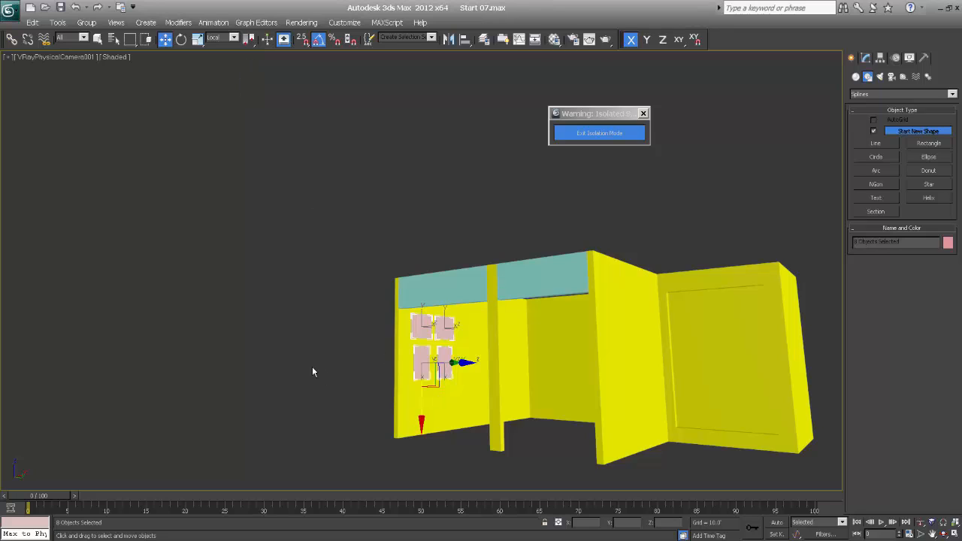
Reselect the picture frame group in the shaded camera view and switch to the Top view
{"action": "left_click", "coordinate": [312, 371]}
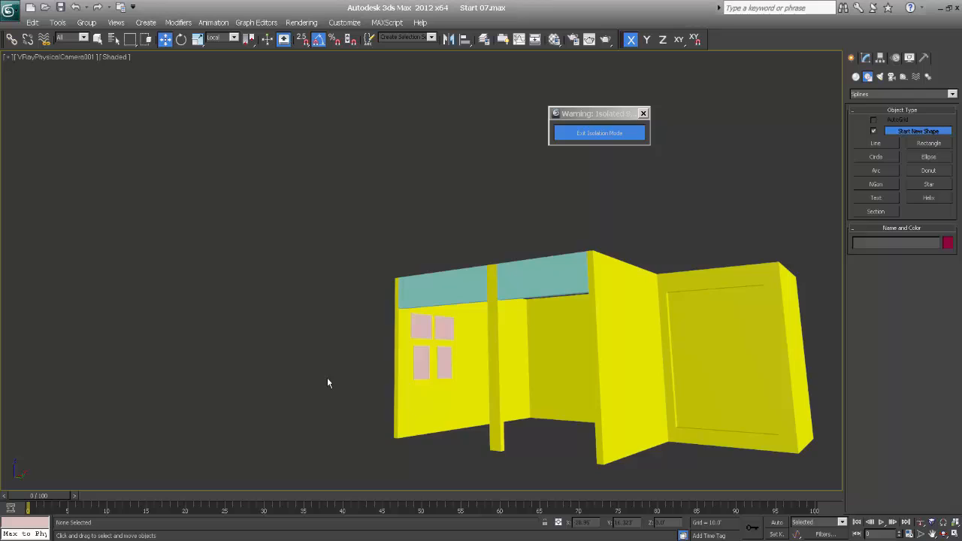
{"action": "key", "text": "F3"}
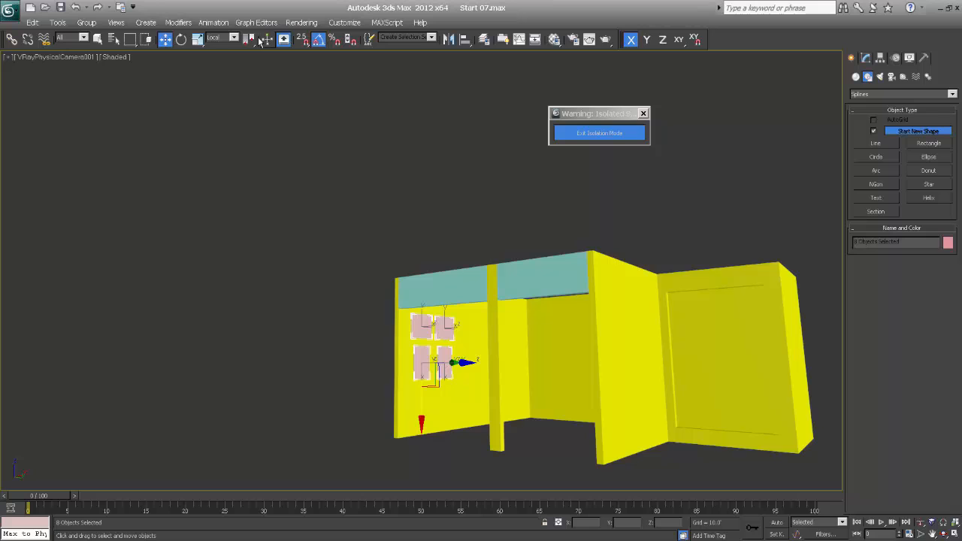
{"action": "left_click", "coordinate": [222, 38]}
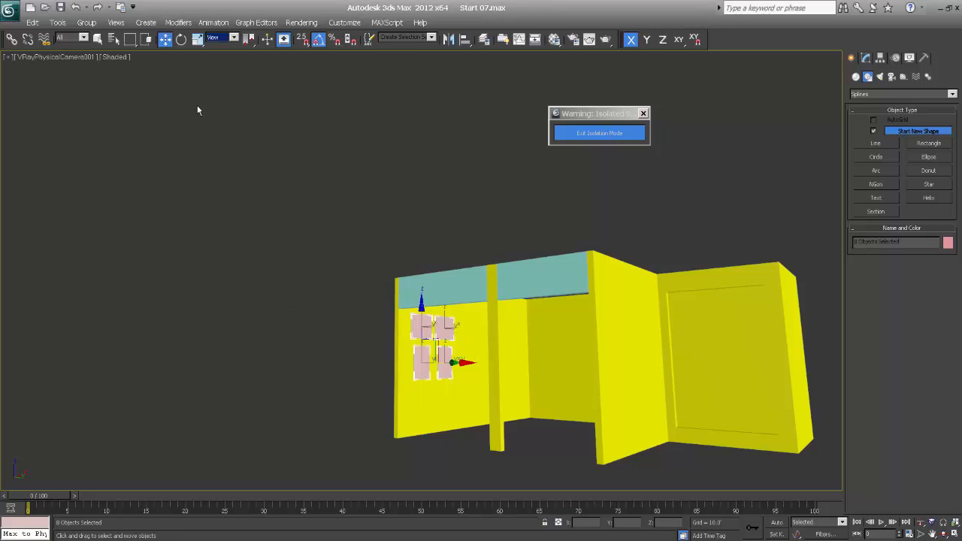
{"action": "mouse_move", "coordinate": [248, 211]}
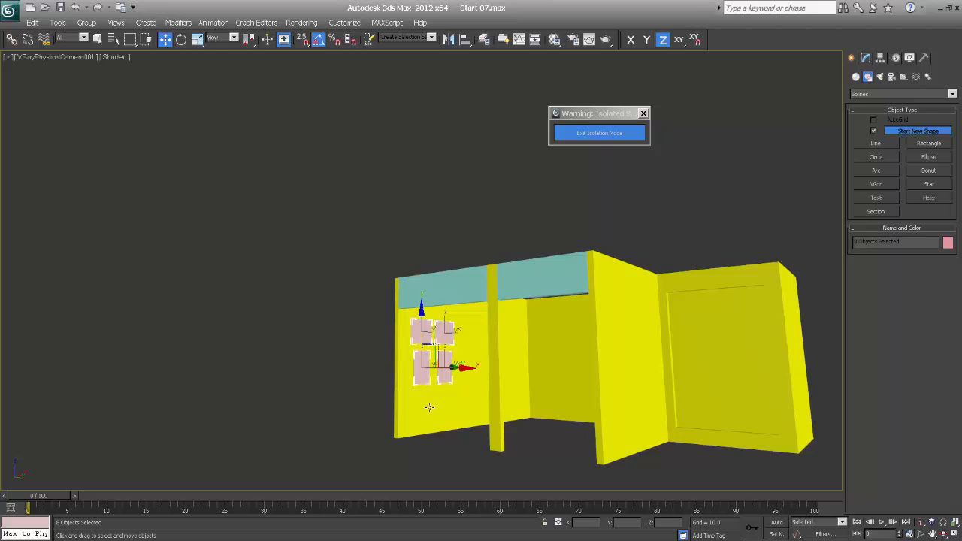
{"action": "mouse_move", "coordinate": [559, 296]}
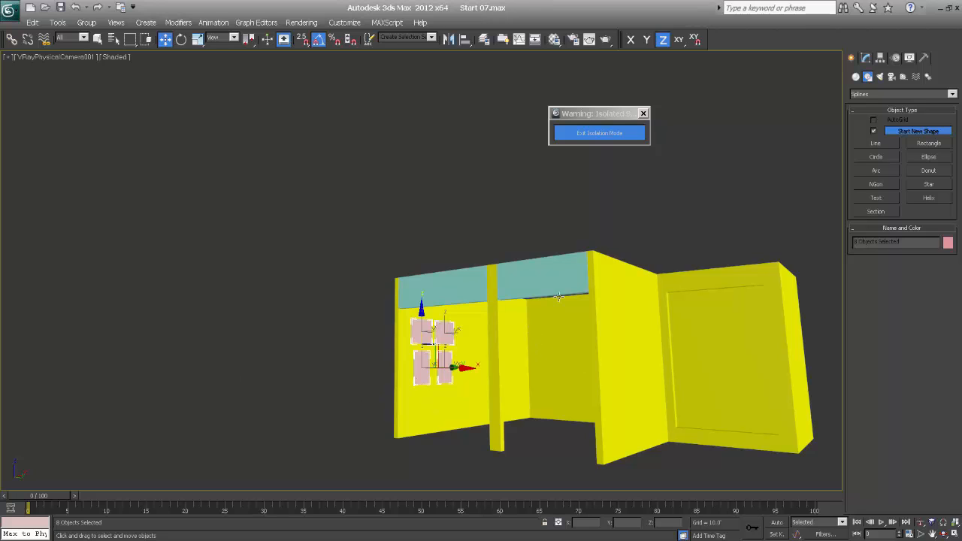
{"action": "key", "text": "t"}
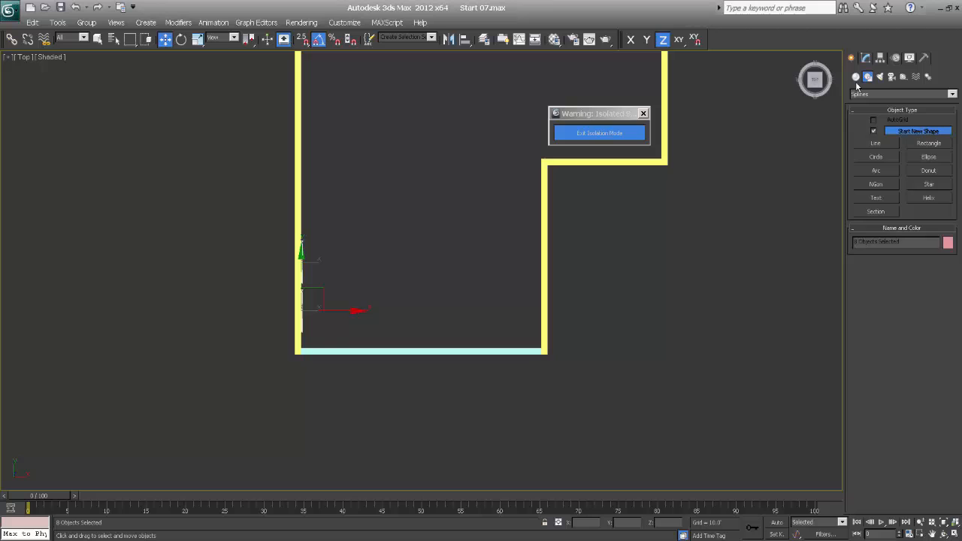
Draw a Tube standard primitive inside the room in the Top view
{"action": "left_click", "coordinate": [855, 76]}
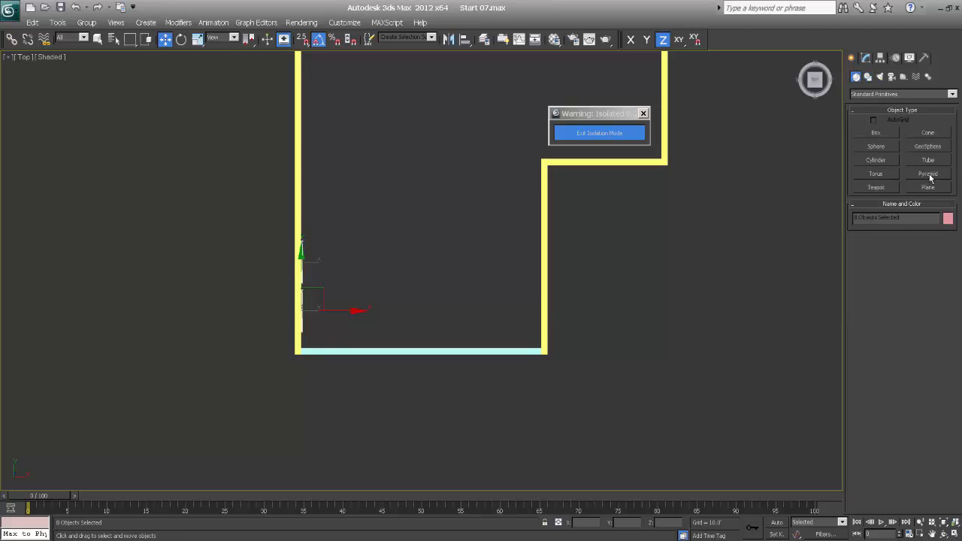
{"action": "left_click", "coordinate": [927, 159]}
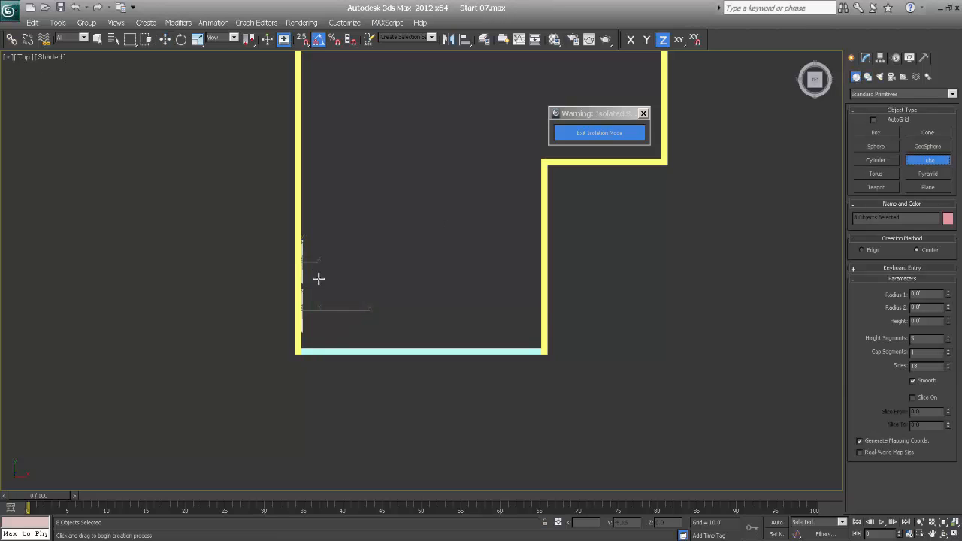
{"action": "left_click_drag", "start_coordinate": [319, 279], "coordinate": [368, 289]}
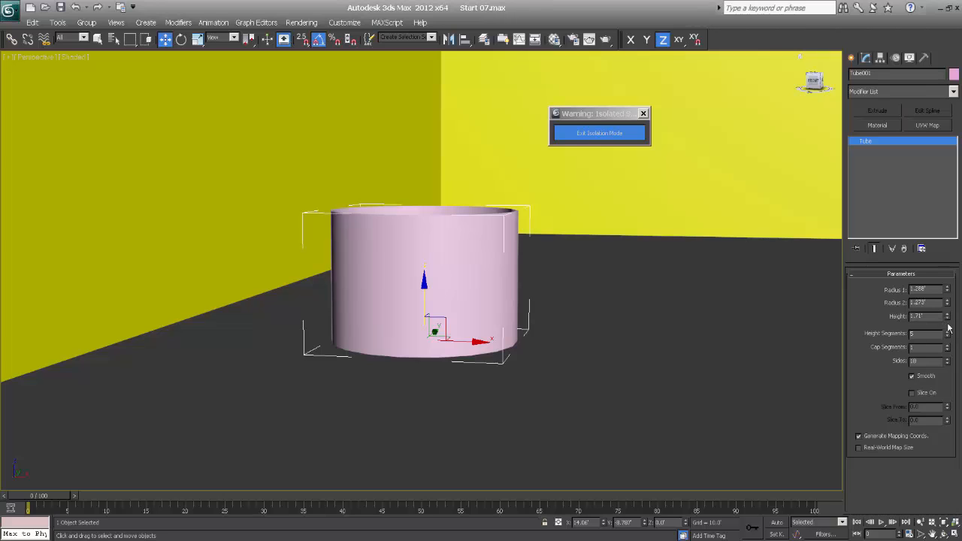
Lower the tube's height and convert it to an editable poly
{"action": "left_click_drag", "start_coordinate": [946, 314], "coordinate": [946, 319]}
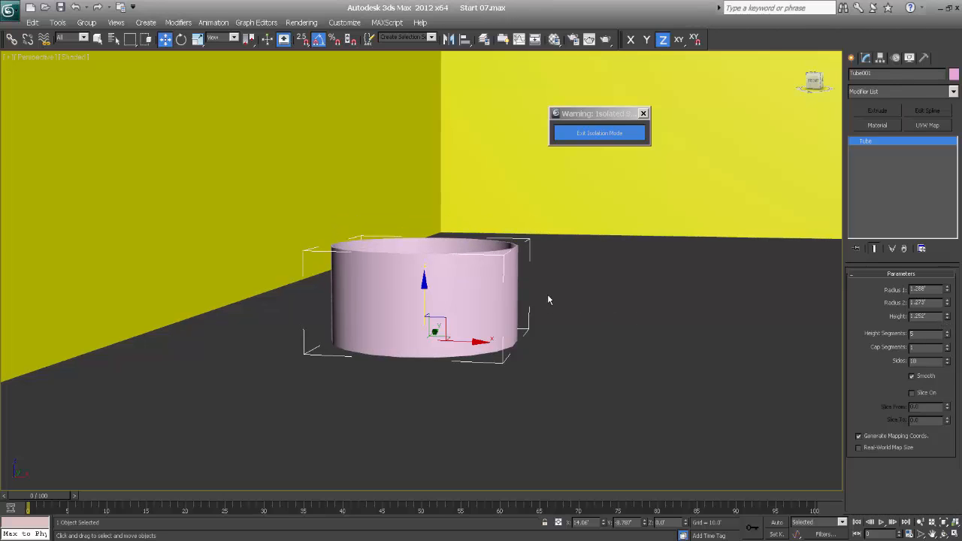
{"action": "mouse_move", "coordinate": [584, 322]}
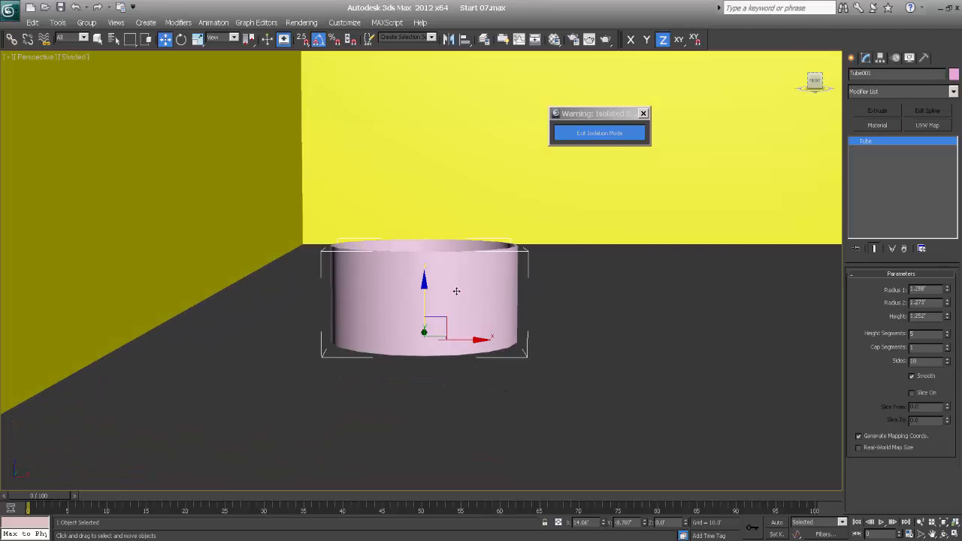
{"action": "mouse_move", "coordinate": [511, 306]}
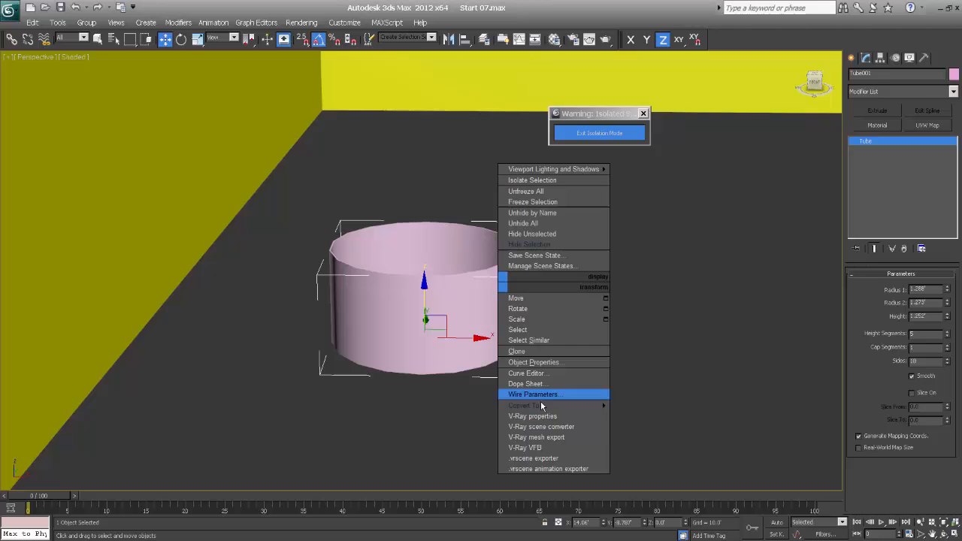
{"action": "left_click", "coordinate": [523, 406]}
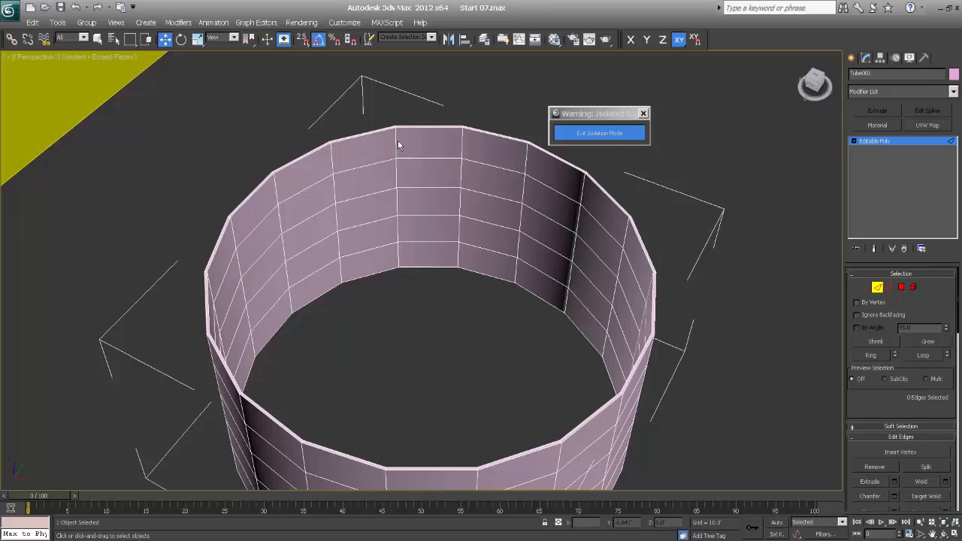
Select a top-rim edge, then work on the tube's upper faces at polygon level
{"action": "left_click", "coordinate": [403, 150]}
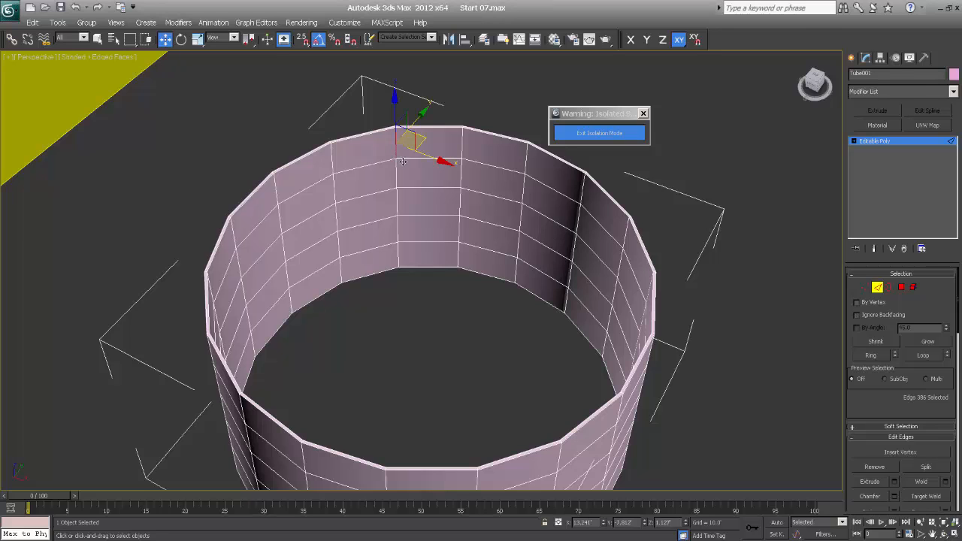
{"action": "key", "text": "F3"}
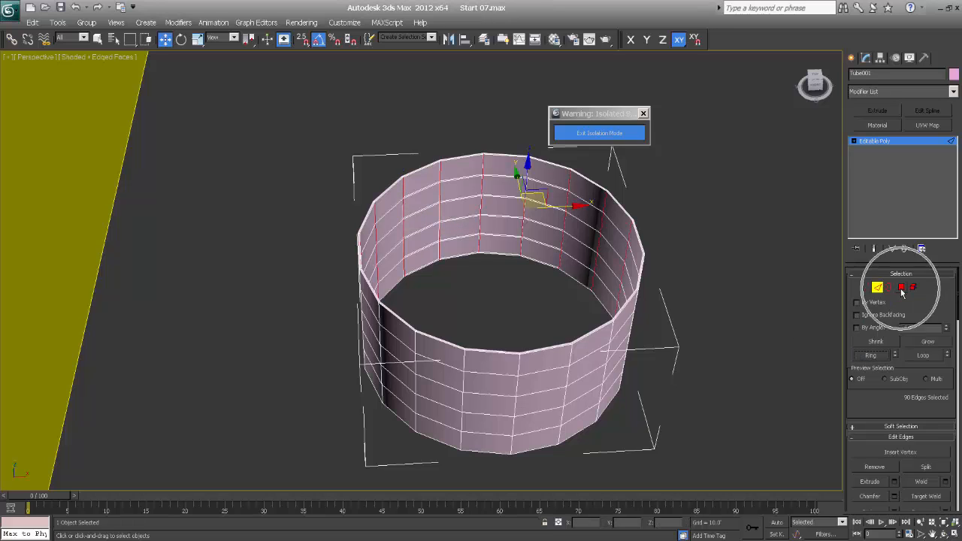
{"action": "left_click", "coordinate": [914, 287]}
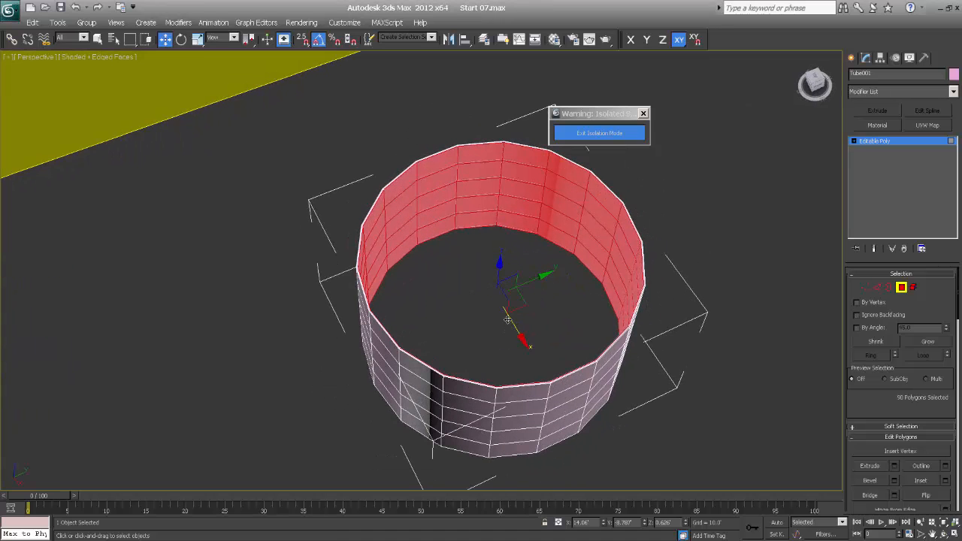
{"action": "left_click", "coordinate": [578, 270]}
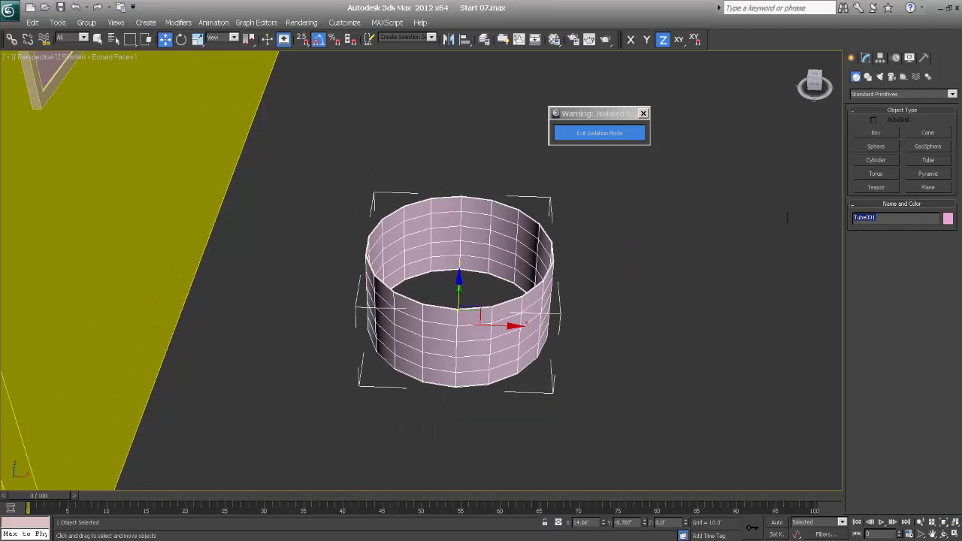
Rename the tube to 'light inside' and zoom in for drawing the cord line
{"action": "type", "text": "Light inside"}
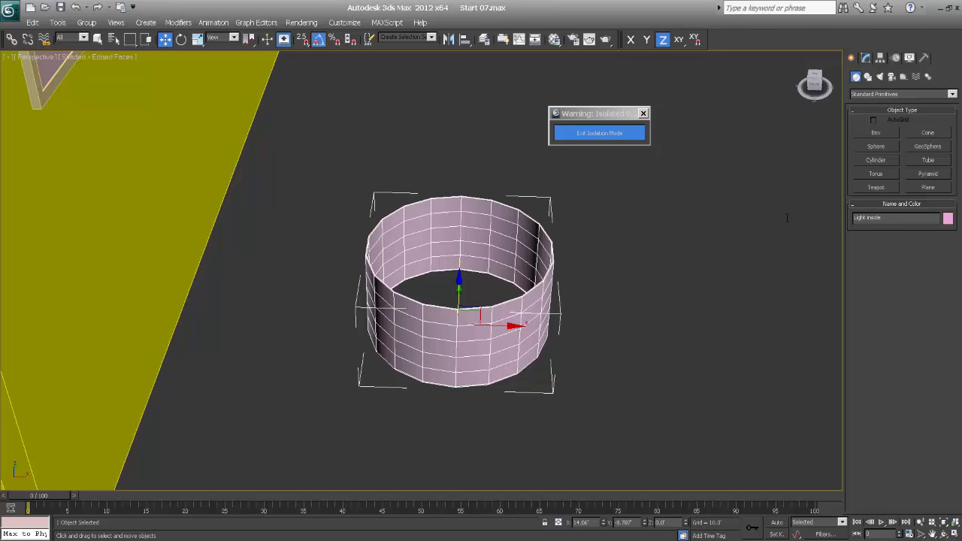
{"action": "mouse_move", "coordinate": [736, 231]}
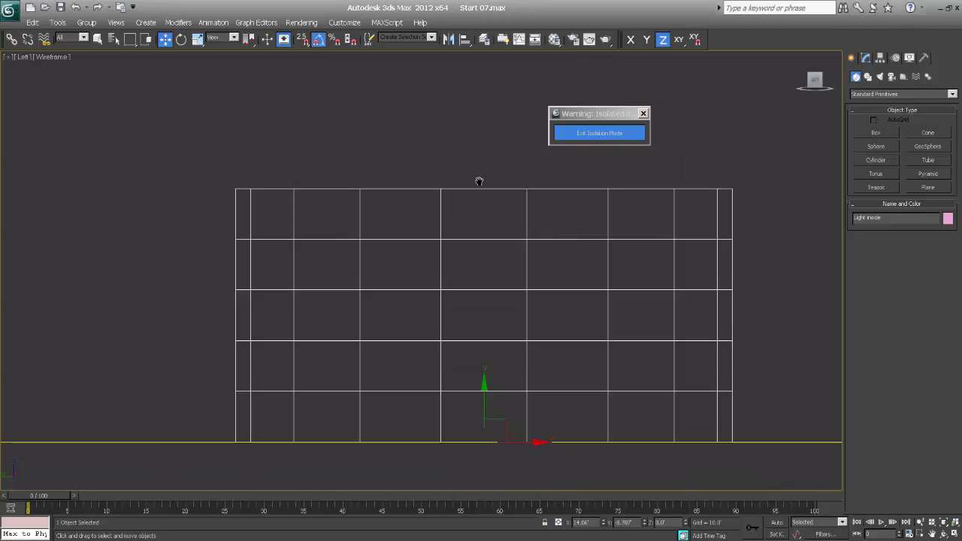
{"action": "scroll", "scroll_direction": "up", "scroll_amount": 3}
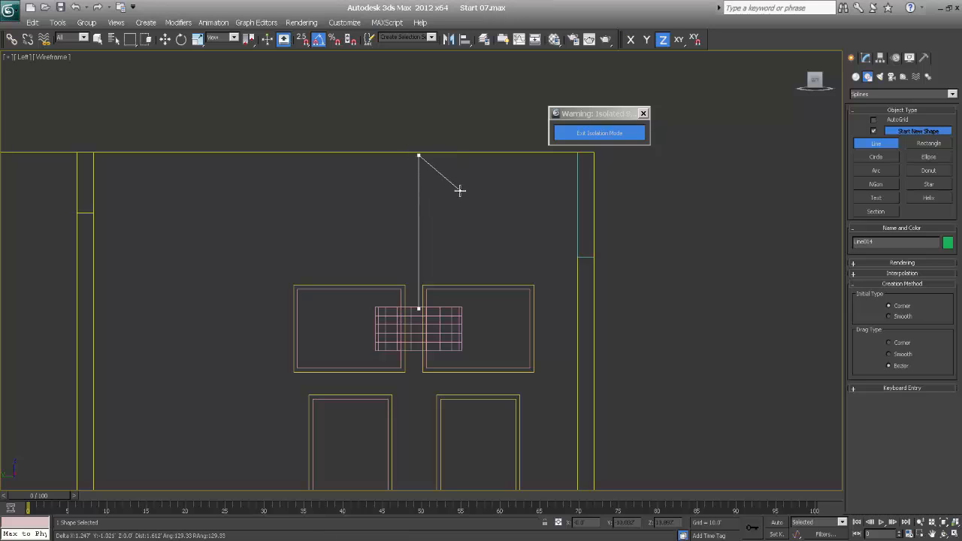
Add a Sweep modifier to the cord line with a built-in round Pipe section
{"action": "left_click", "coordinate": [866, 57]}
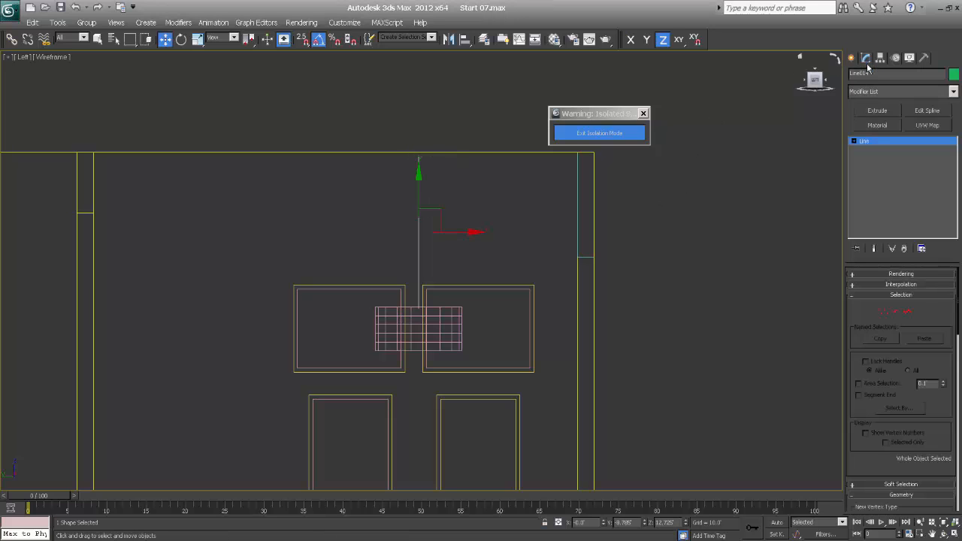
{"action": "left_click", "coordinate": [899, 91]}
{"action": "type", "text": "Sweep"}
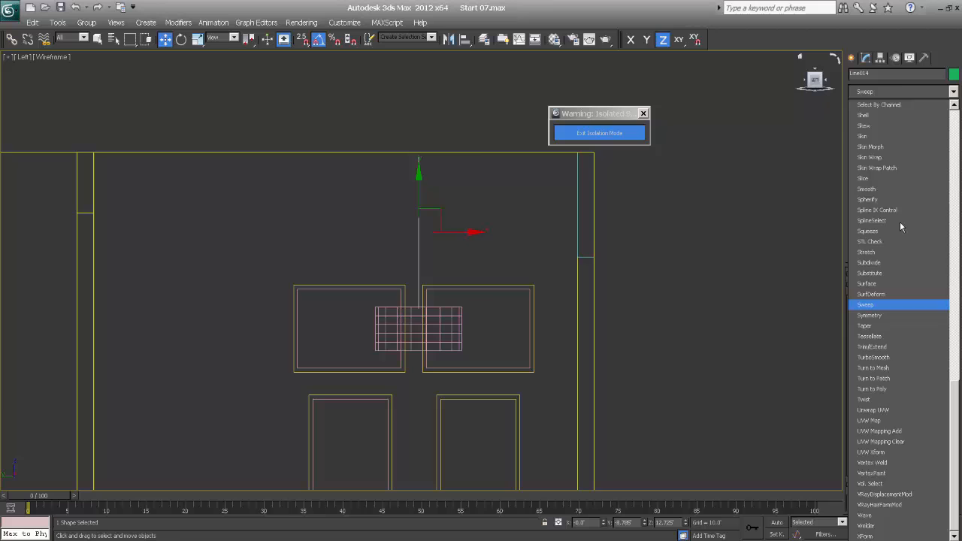
{"action": "left_click", "coordinate": [866, 303]}
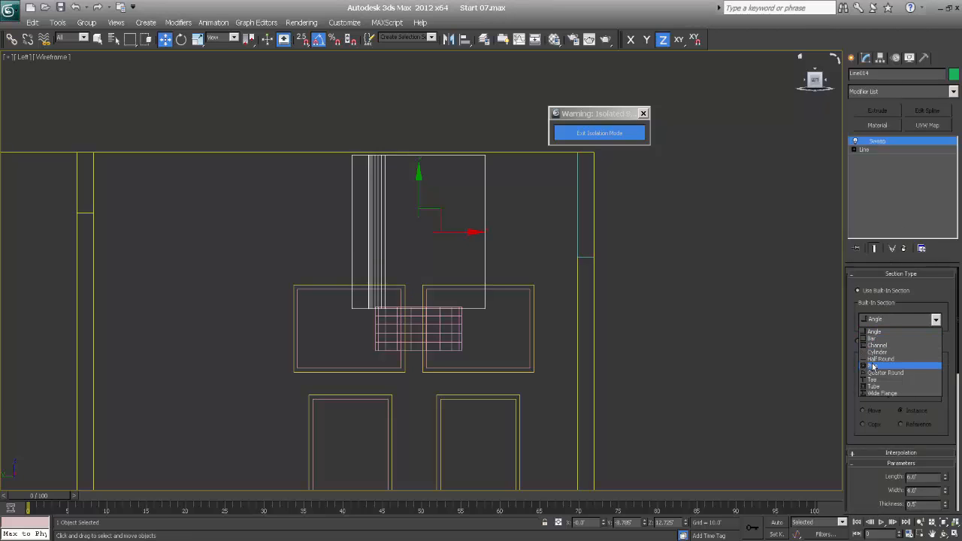
{"action": "left_click", "coordinate": [874, 365]}
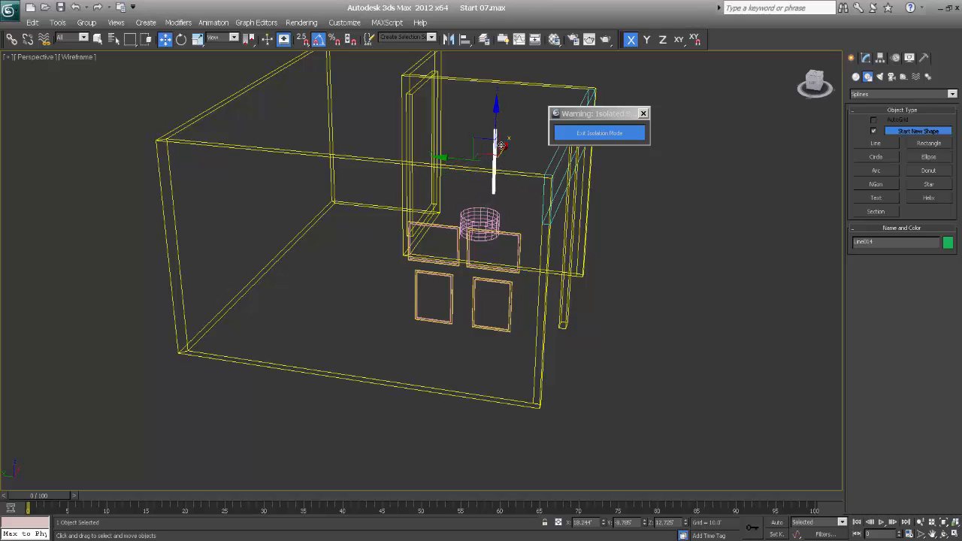
In Top view, align the cord centred on the 'light inside' lampshade
{"action": "key", "text": "t"}
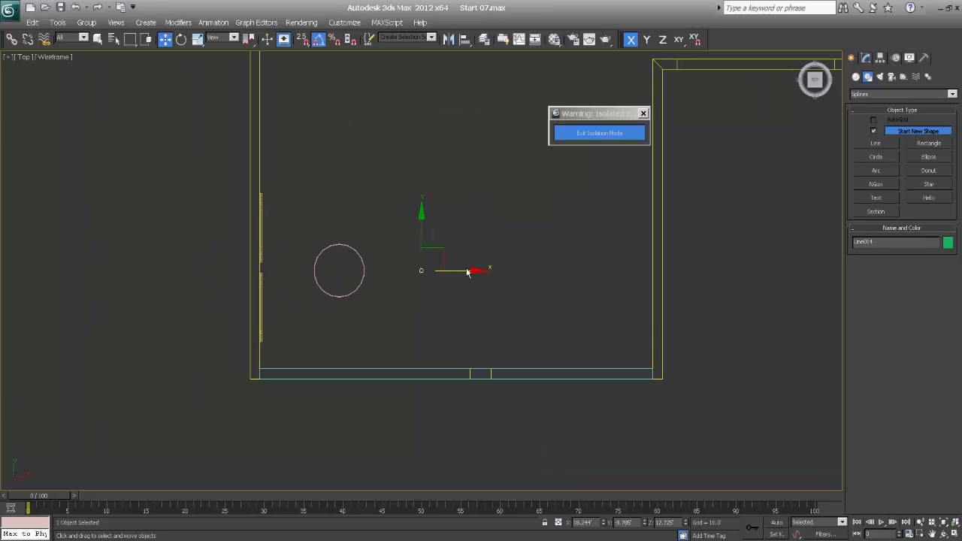
{"action": "left_click_drag", "start_coordinate": [468, 272], "coordinate": [418, 273]}
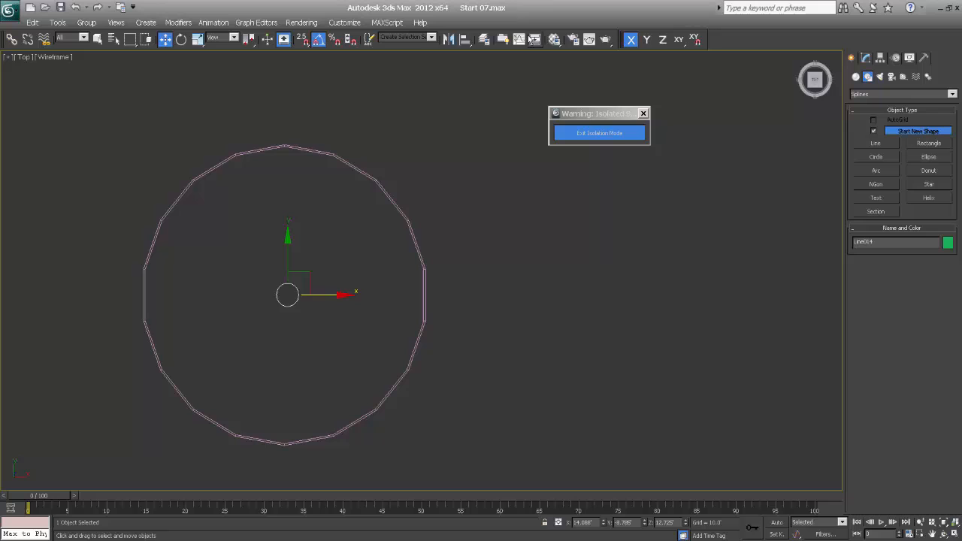
{"action": "mouse_move", "coordinate": [463, 45]}
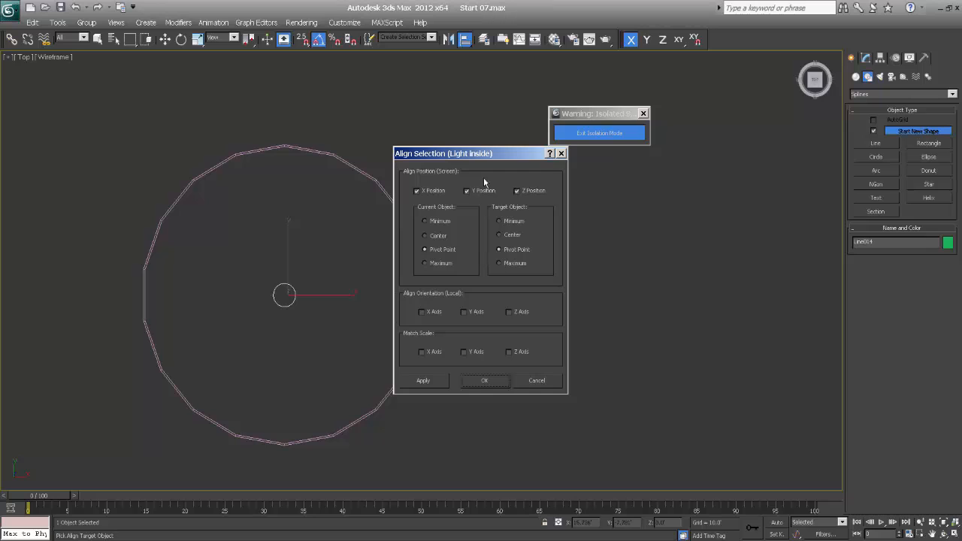
{"action": "left_click", "coordinate": [484, 380]}
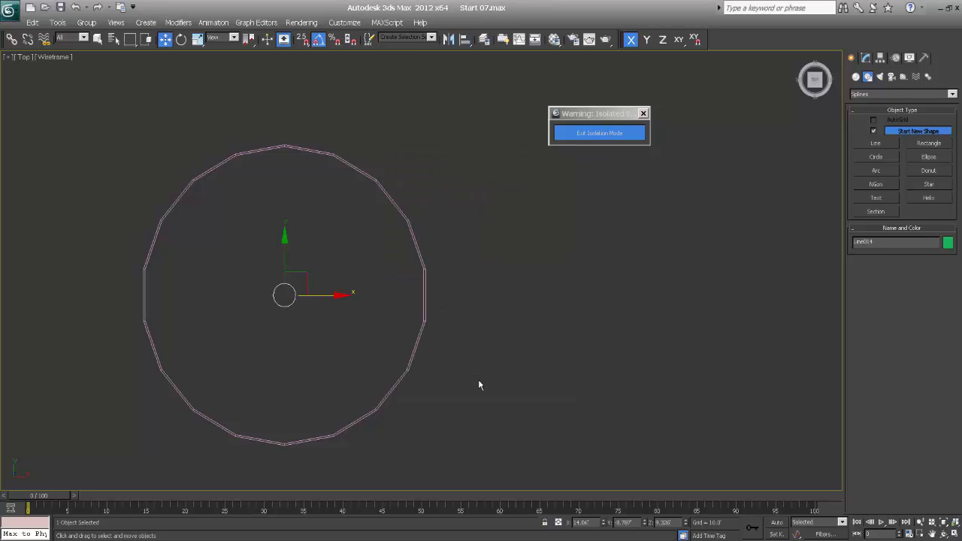
Return to Perspective, check the room, and exit Isolation Mode to show the whole scene
{"action": "key", "text": "L"}
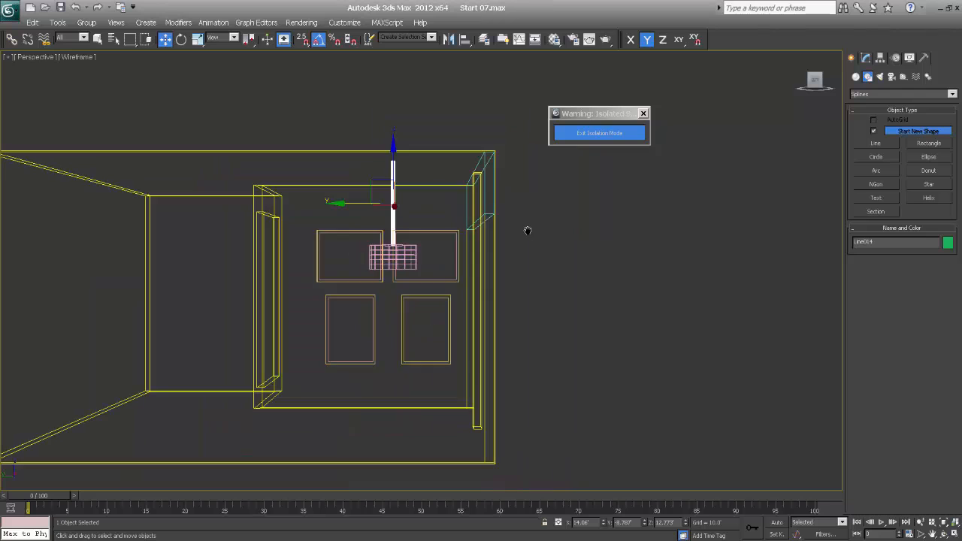
{"action": "left_click_drag", "start_coordinate": [526, 230], "coordinate": [430, 315]}
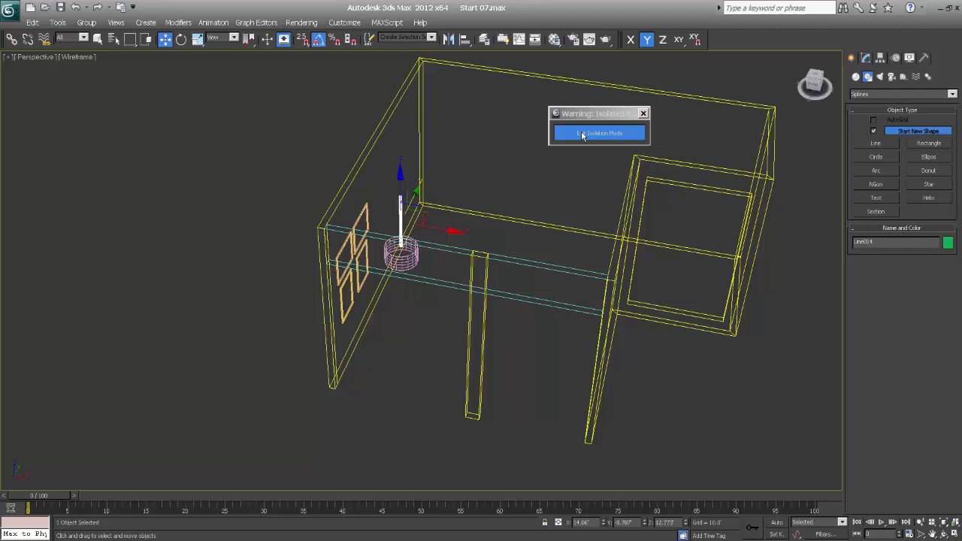
{"action": "left_click", "coordinate": [598, 132]}
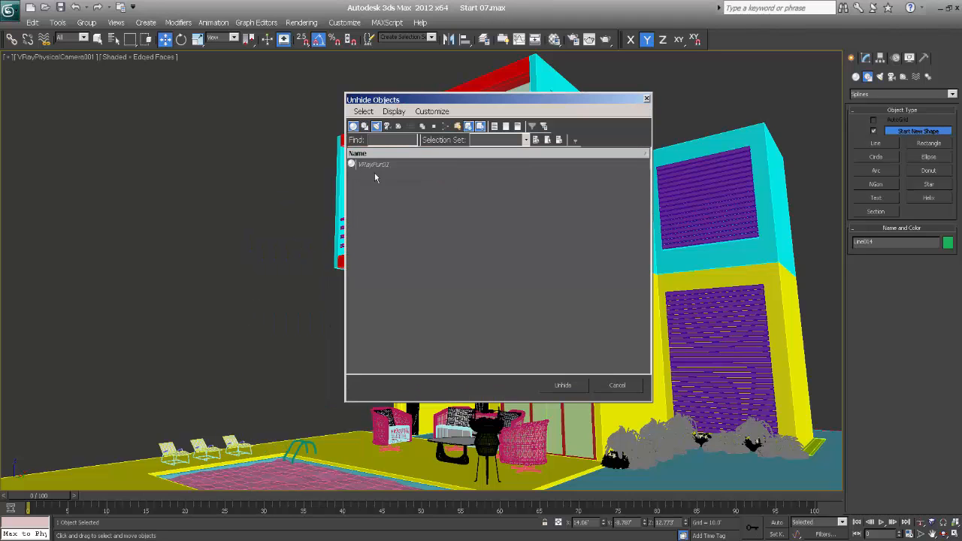
Unhide the hidden VRayFur object by name
{"action": "left_click", "coordinate": [374, 164]}
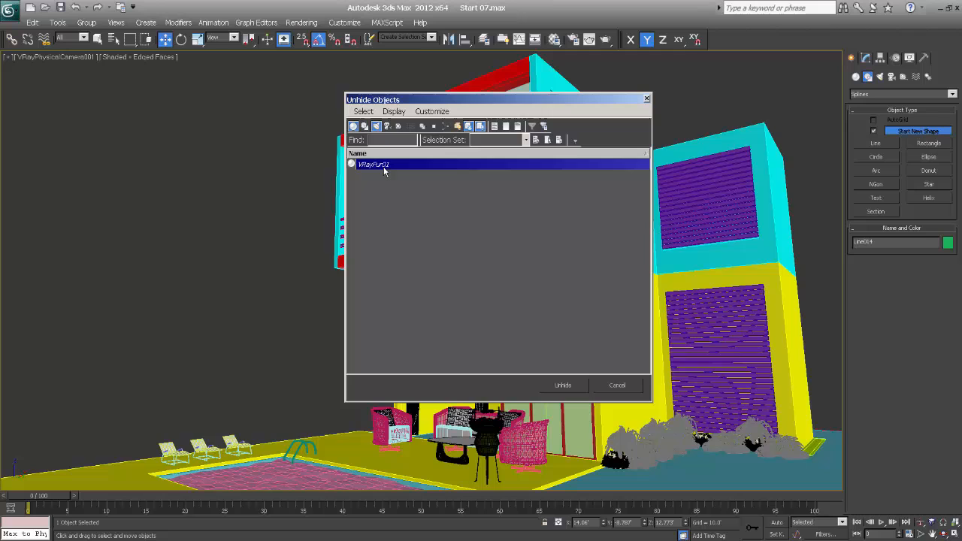
{"action": "left_click", "coordinate": [562, 385]}
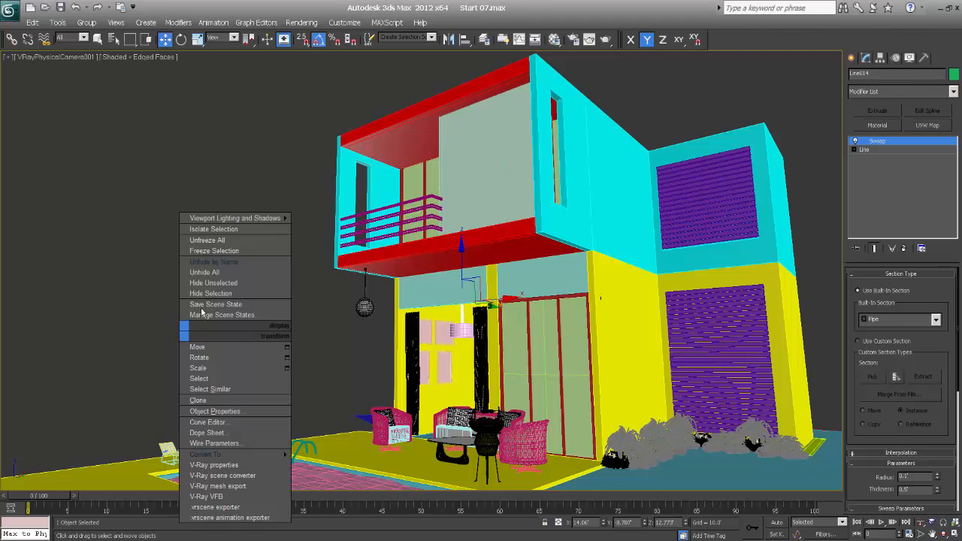
{"action": "left_click", "coordinate": [213, 261]}
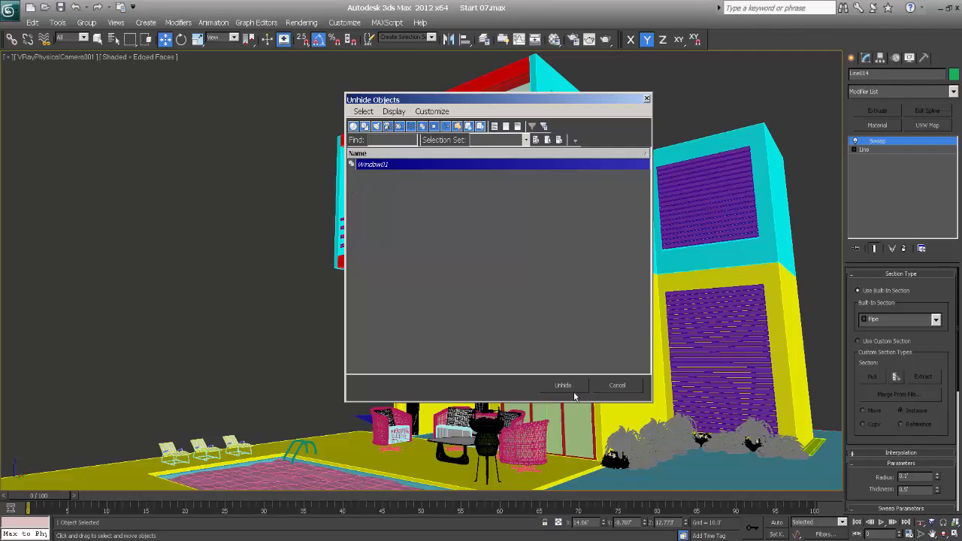
{"action": "left_click", "coordinate": [562, 384]}
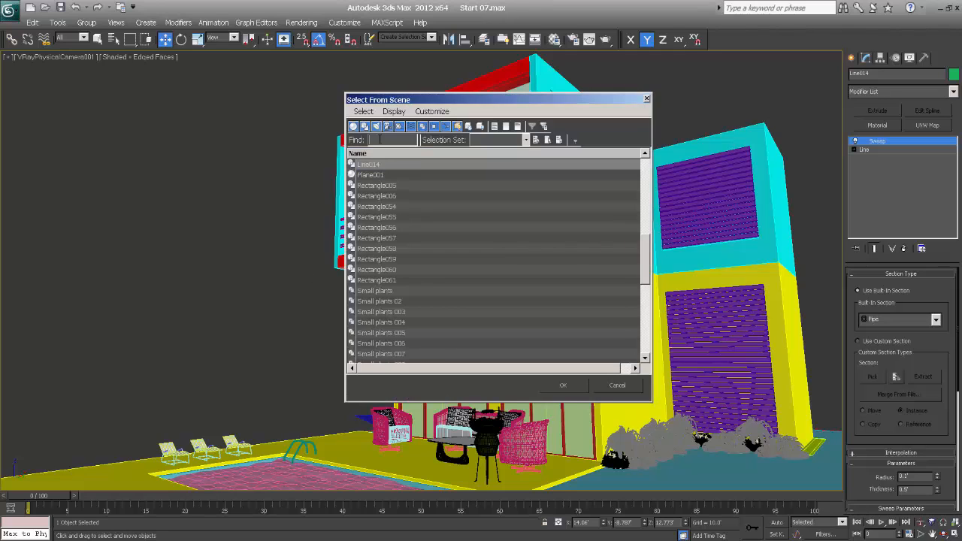
Select VRayFur01 by name using the 'vr' filter
{"action": "type", "text": "vr"}
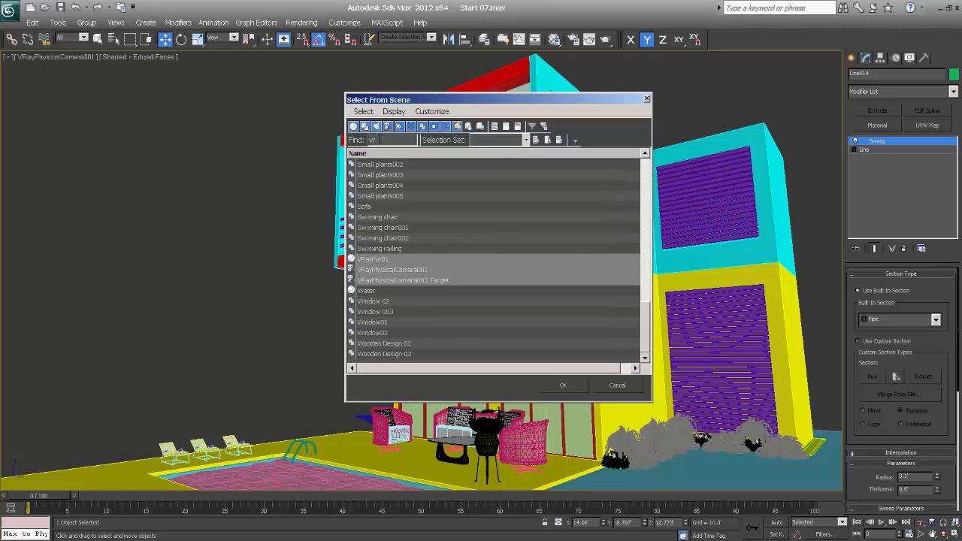
{"action": "left_click", "coordinate": [373, 259]}
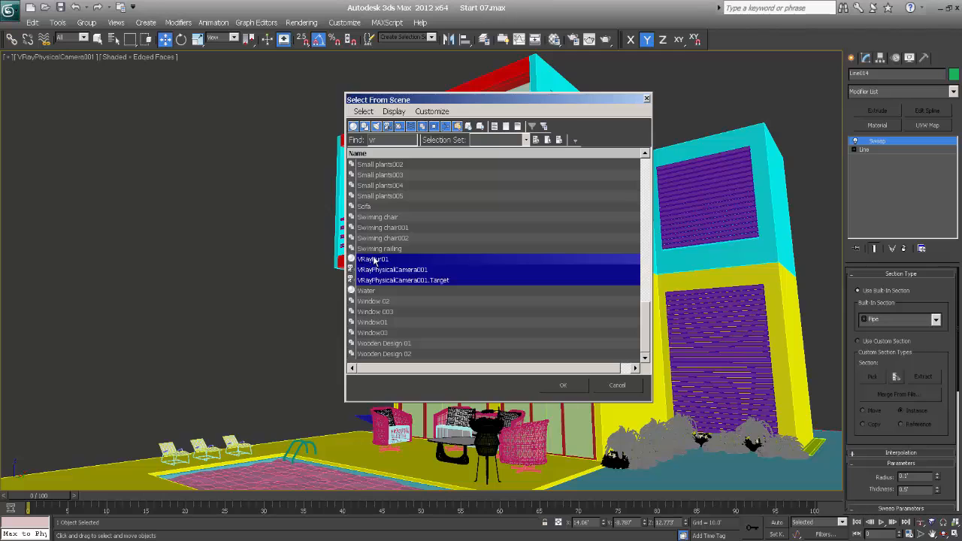
{"action": "left_click", "coordinate": [373, 258]}
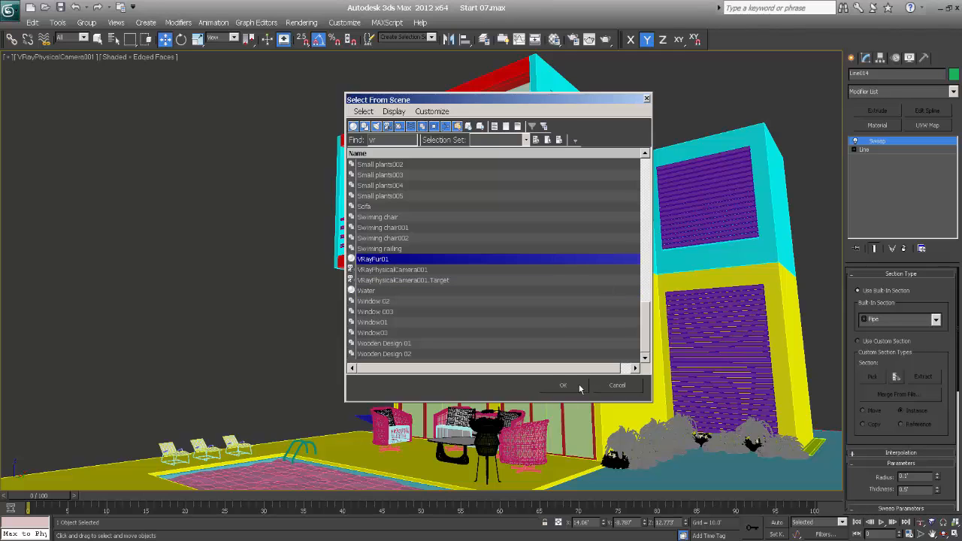
{"action": "left_click", "coordinate": [562, 385]}
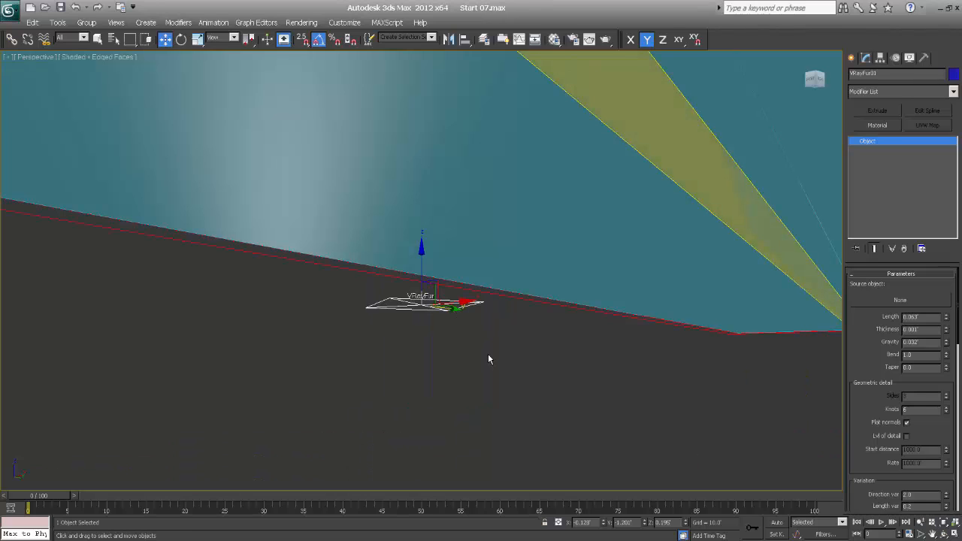
Select all pieces of the imported garden spotlight model in the viewport
{"action": "left_click", "coordinate": [489, 359]}
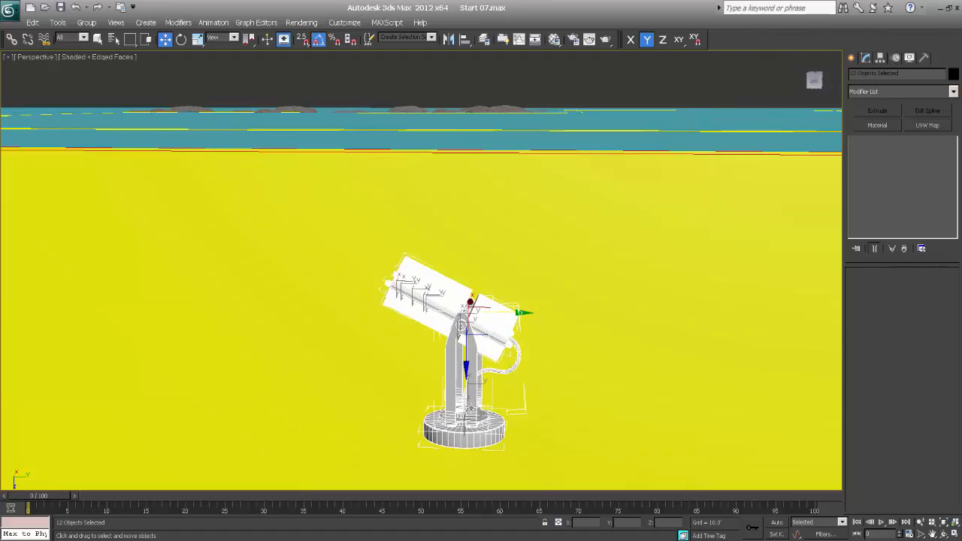
{"action": "scroll", "scroll_direction": "down", "scroll_amount": 3}
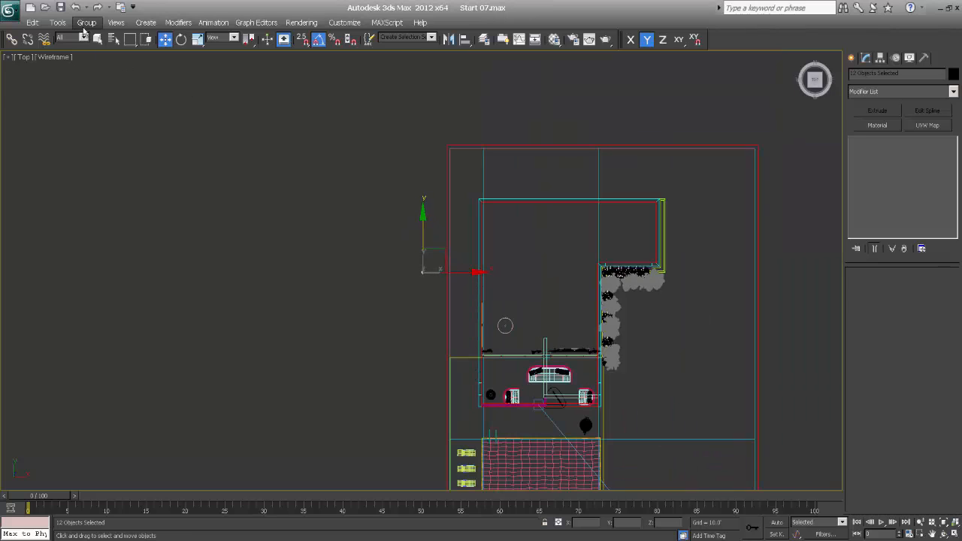
Group the selected spotlight pieces under the name 'Garden lights'
{"action": "left_click", "coordinate": [87, 22]}
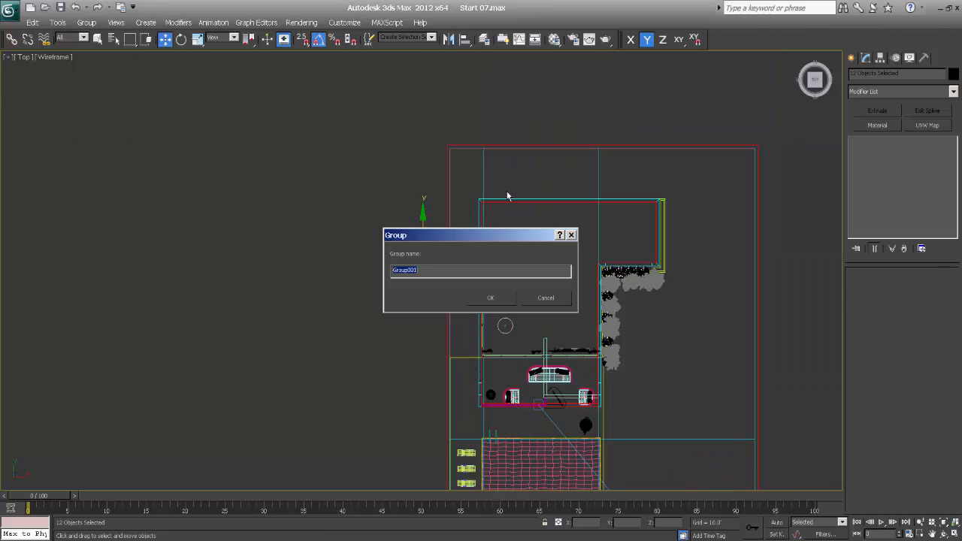
{"action": "type", "text": "Garden light"}
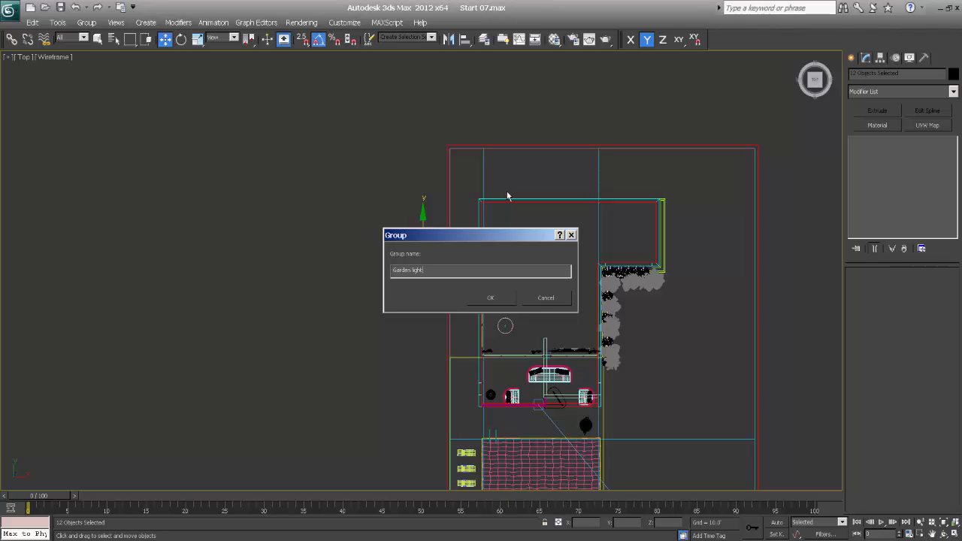
{"action": "left_click", "coordinate": [490, 298]}
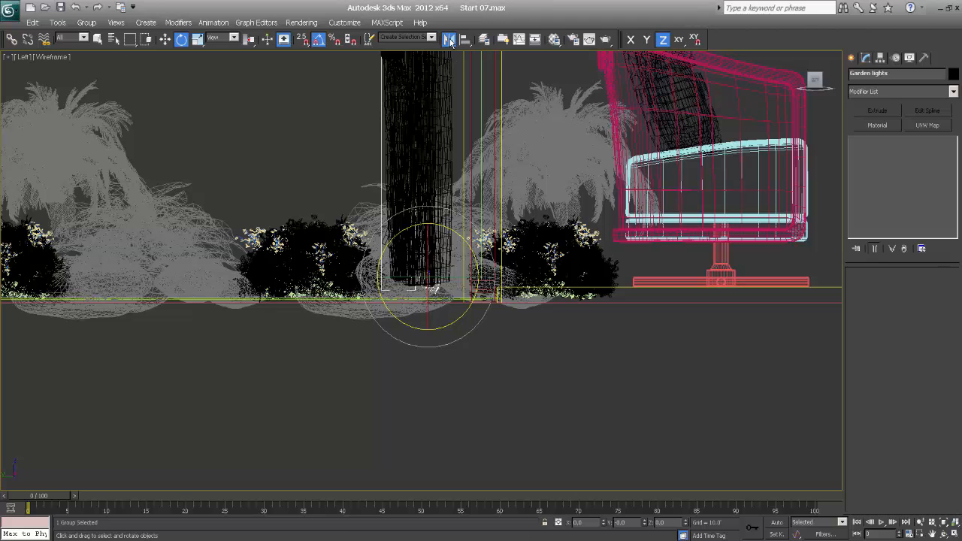
Mirror the Garden lights group across the chosen axis with No Clone
{"action": "left_click", "coordinate": [448, 39]}
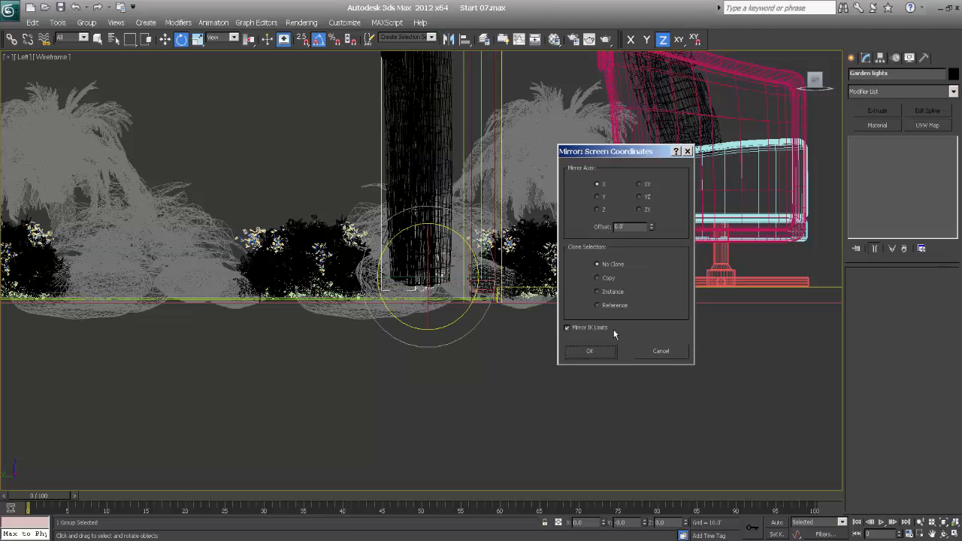
{"action": "left_click", "coordinate": [589, 352]}
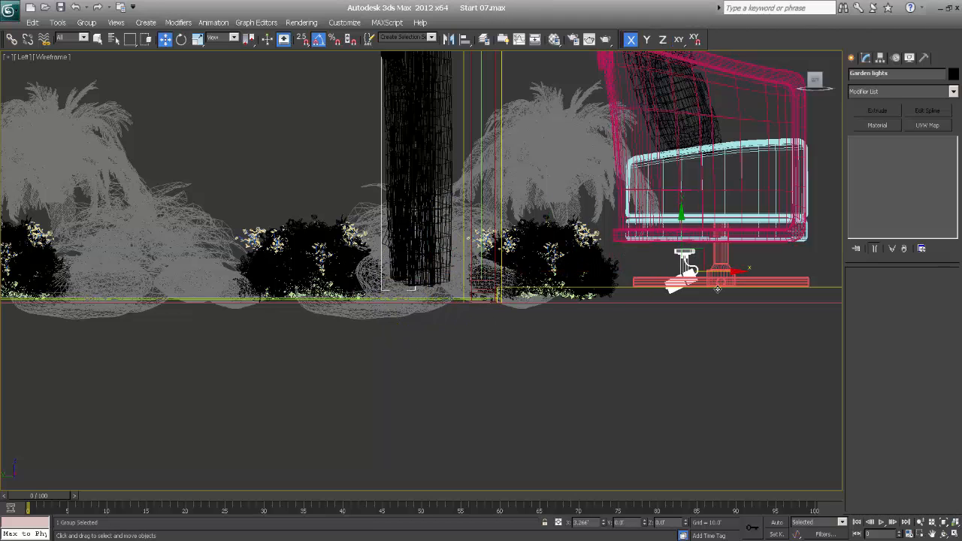
{"action": "left_click", "coordinate": [448, 39]}
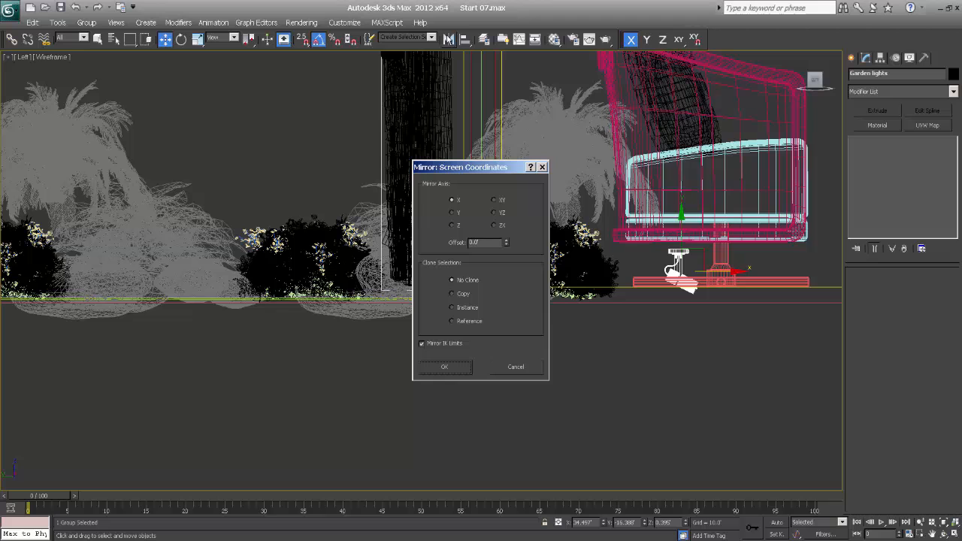
{"action": "left_click", "coordinate": [450, 213]}
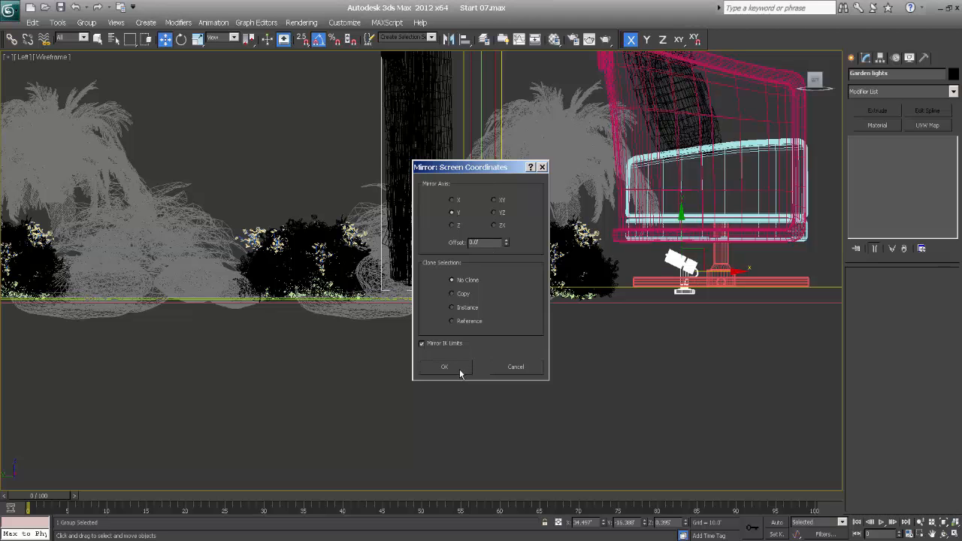
{"action": "left_click", "coordinate": [444, 366]}
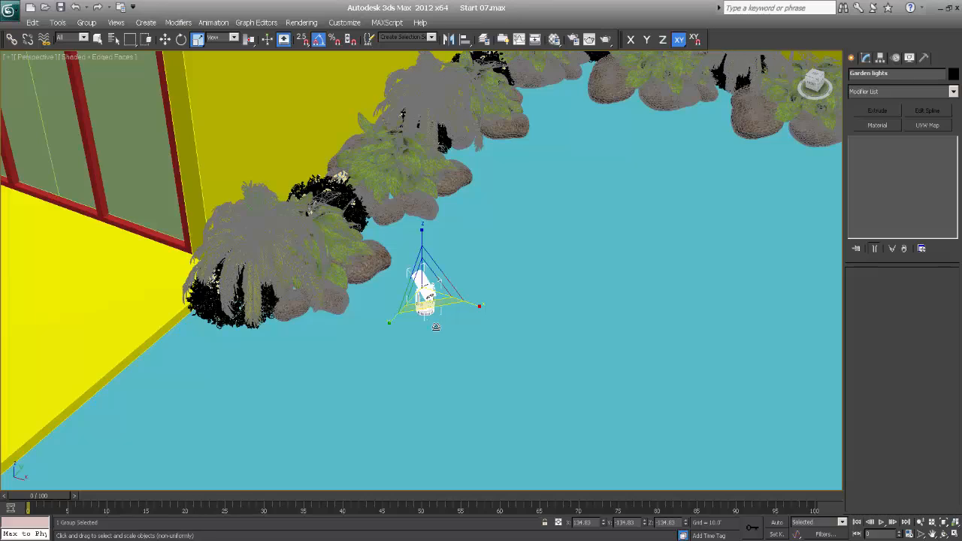
{"action": "key", "text": "l"}
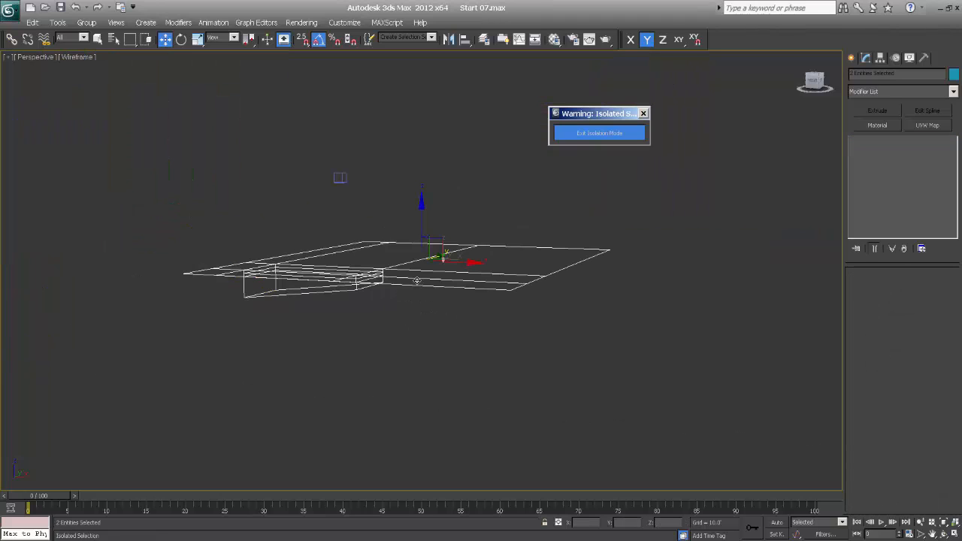
{"action": "key", "text": "L"}
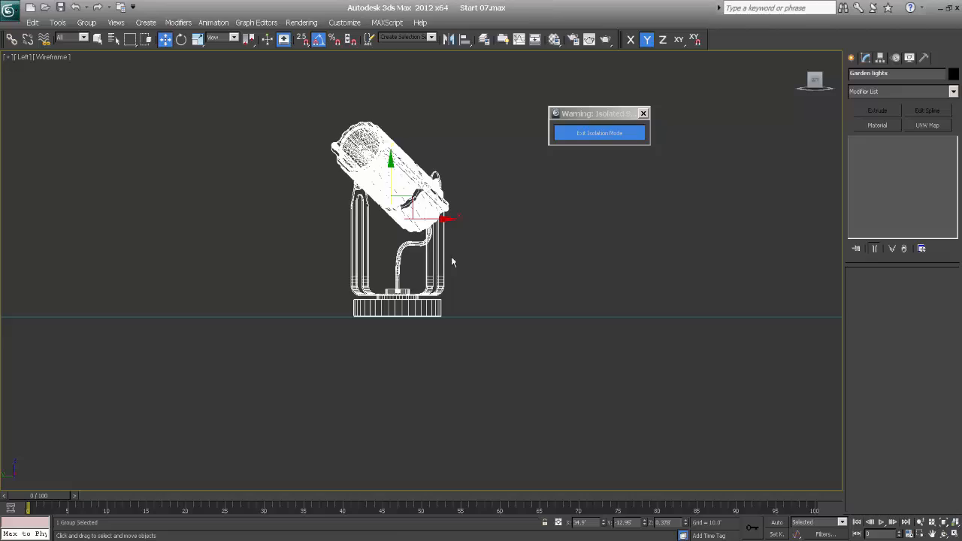
{"action": "left_click", "coordinate": [598, 132]}
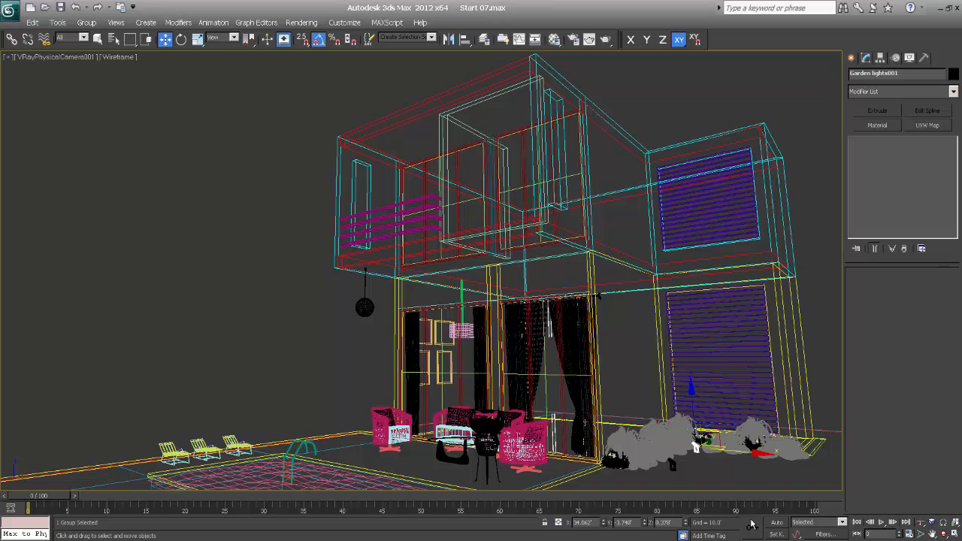
In Top view, move the light copy Garden lights002 beside the left-side planters
{"action": "key", "text": "t"}
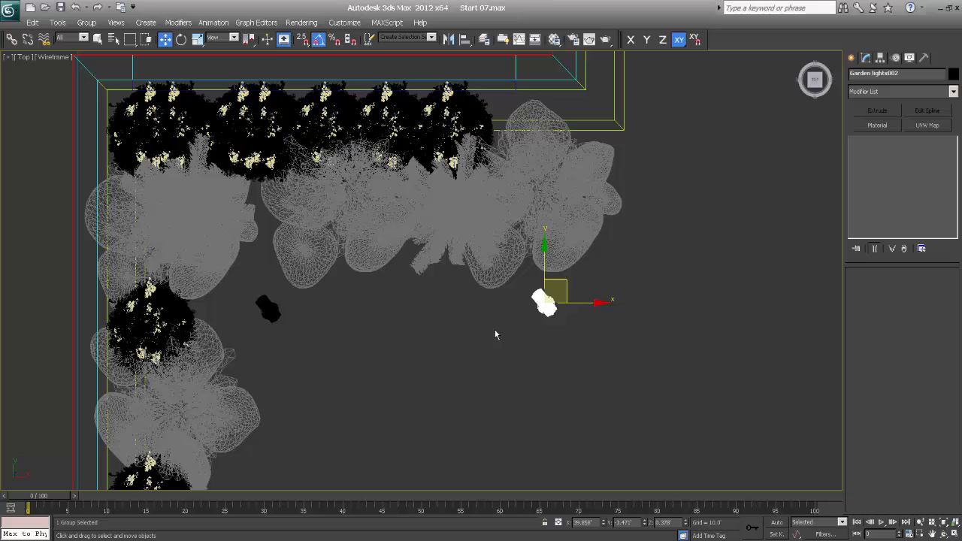
{"action": "left_click", "coordinate": [180, 39]}
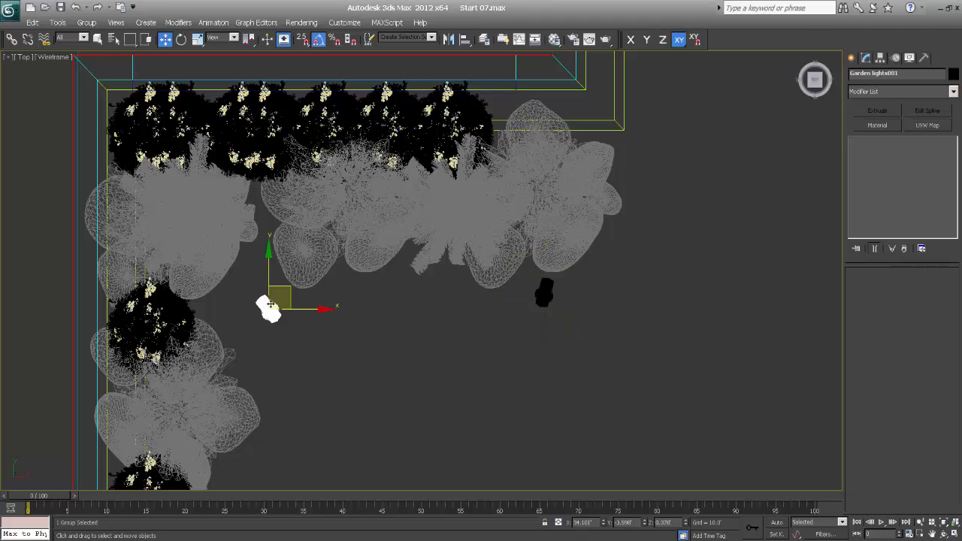
{"action": "left_click_drag", "start_coordinate": [269, 304], "coordinate": [258, 293]}
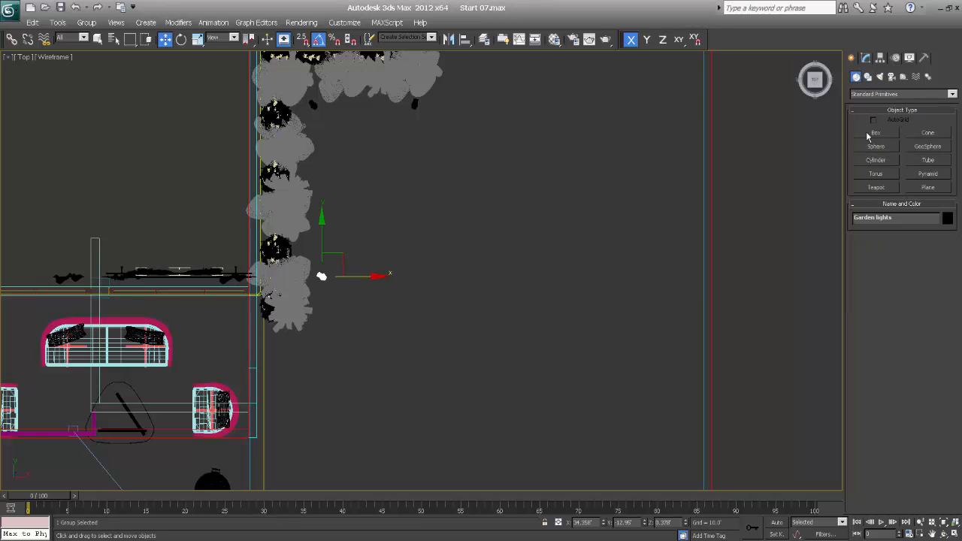
Draw a Box primitive footprint, Box004, on the ground in front of the house
{"action": "left_click", "coordinate": [875, 132]}
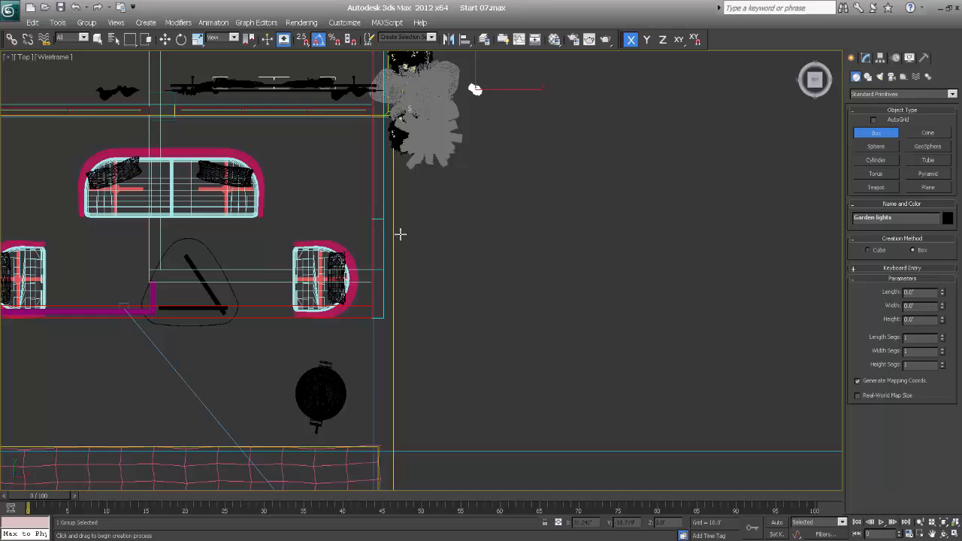
{"action": "left_click_drag", "start_coordinate": [400, 234], "coordinate": [432, 396]}
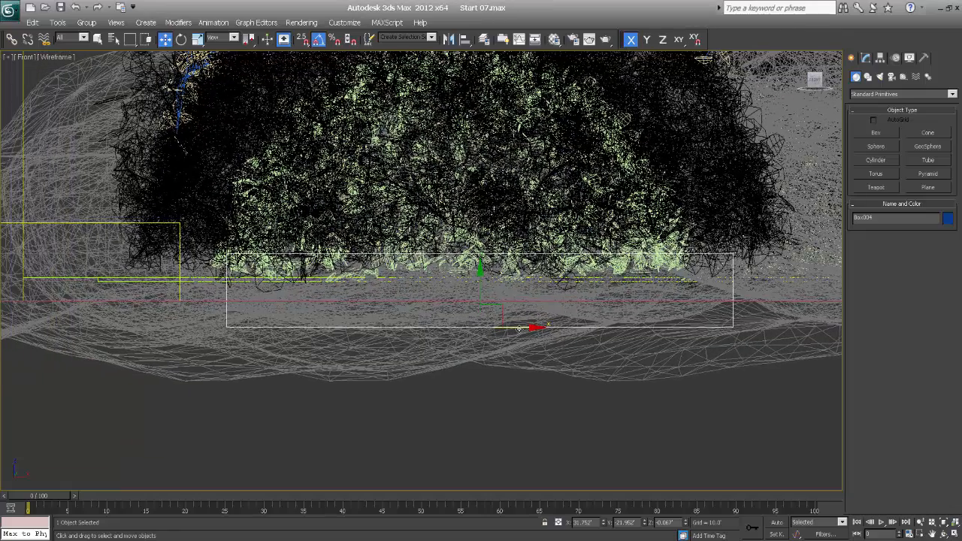
Nudge Box004 sideways into its final spot as a flat slab on the ground
{"action": "left_click_drag", "start_coordinate": [533, 328], "coordinate": [517, 328]}
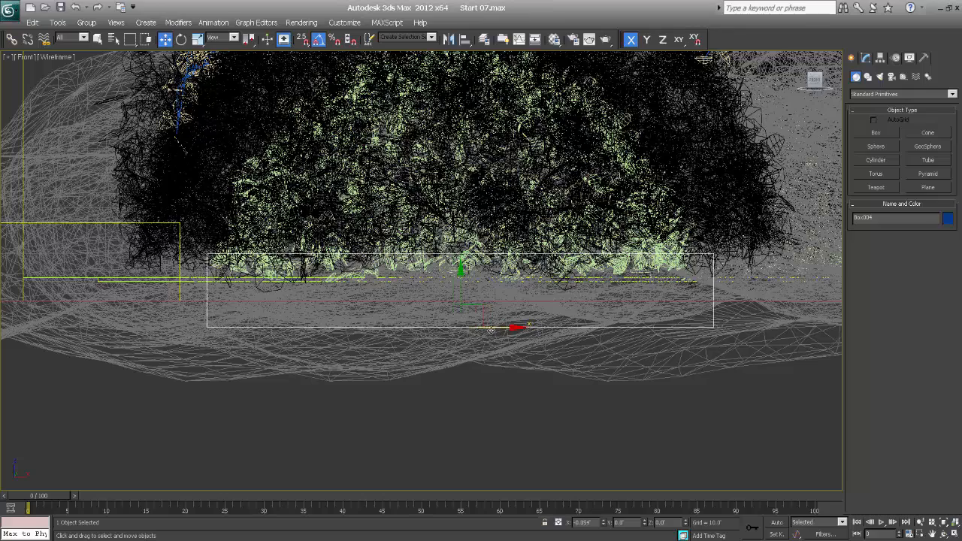
{"action": "left_click_drag", "start_coordinate": [514, 328], "coordinate": [488, 328]}
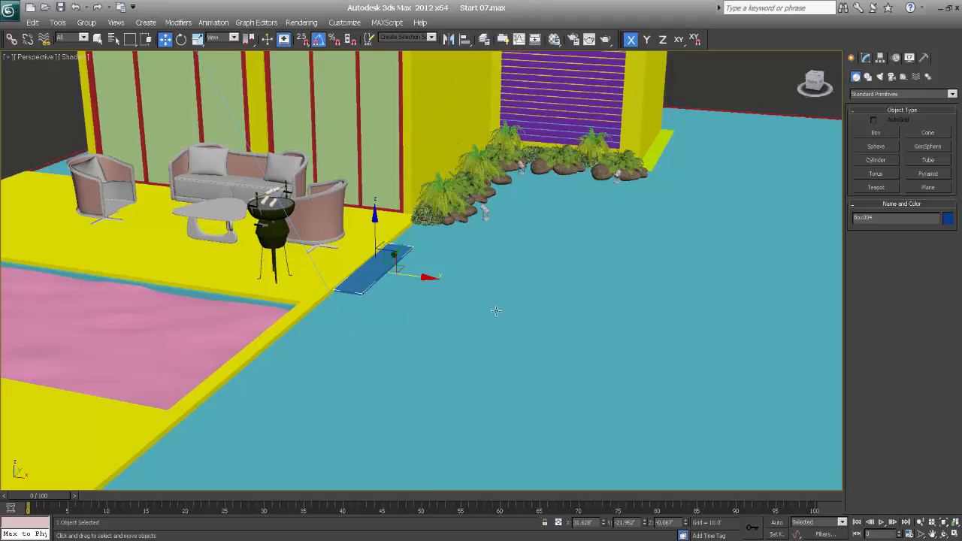
{"action": "left_click_drag", "start_coordinate": [496, 311], "coordinate": [480, 323]}
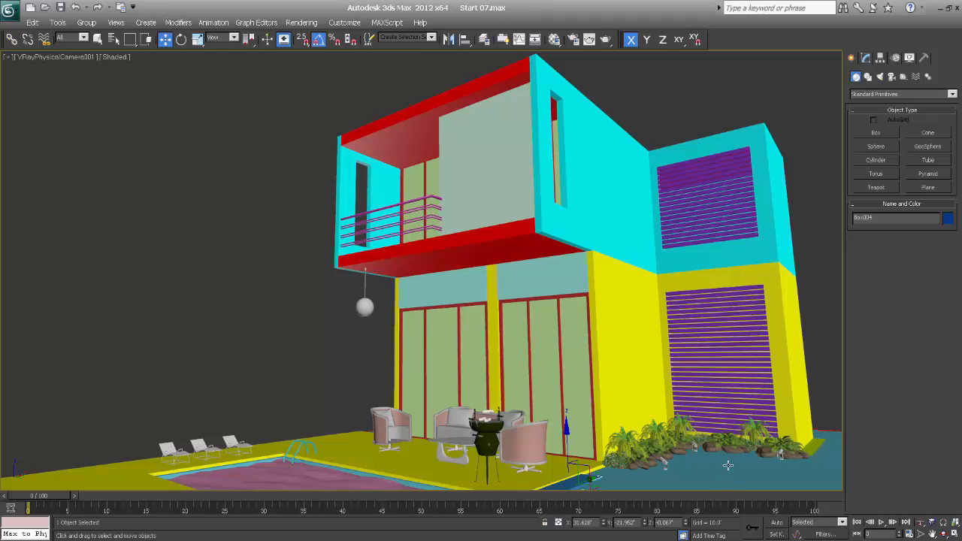
{"action": "mouse_move", "coordinate": [700, 473]}
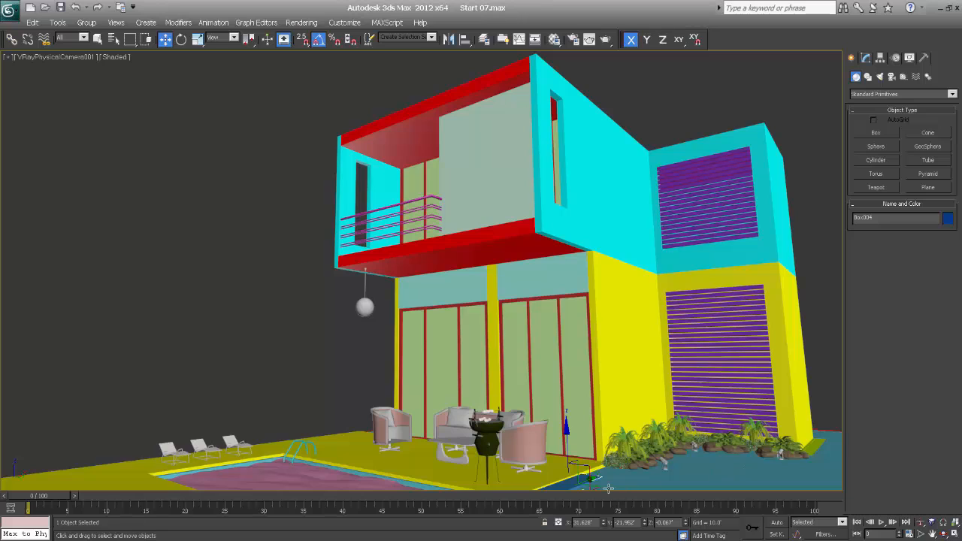
{"action": "mouse_move", "coordinate": [790, 463]}
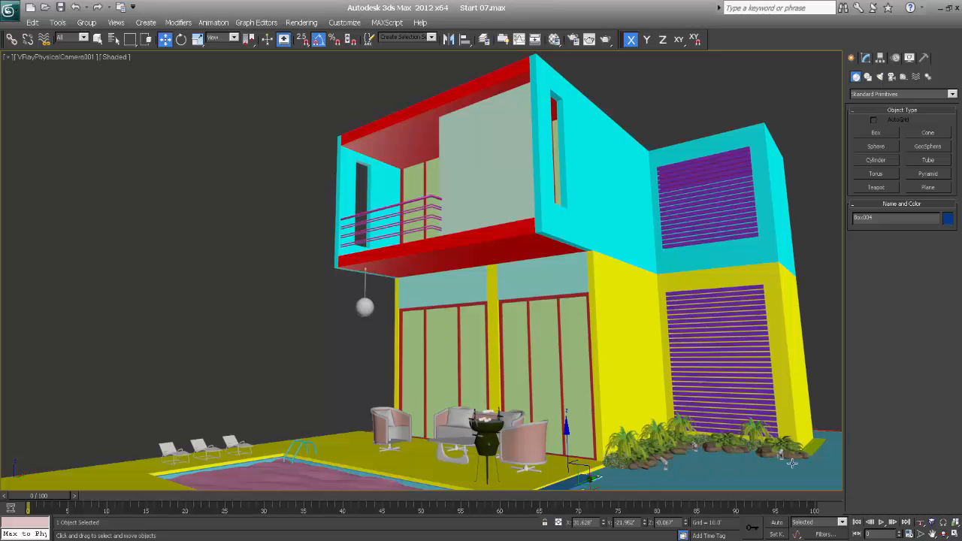